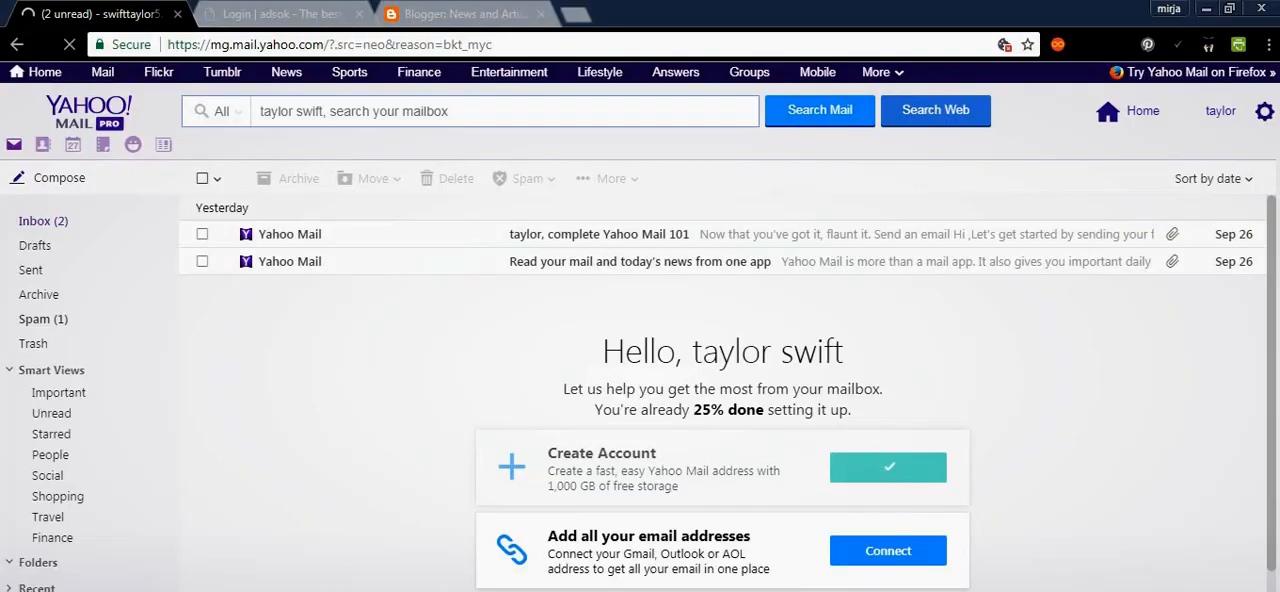
Step: Switch from Yahoo Mail back to the 'Login | adsok' tab
click(280, 13)
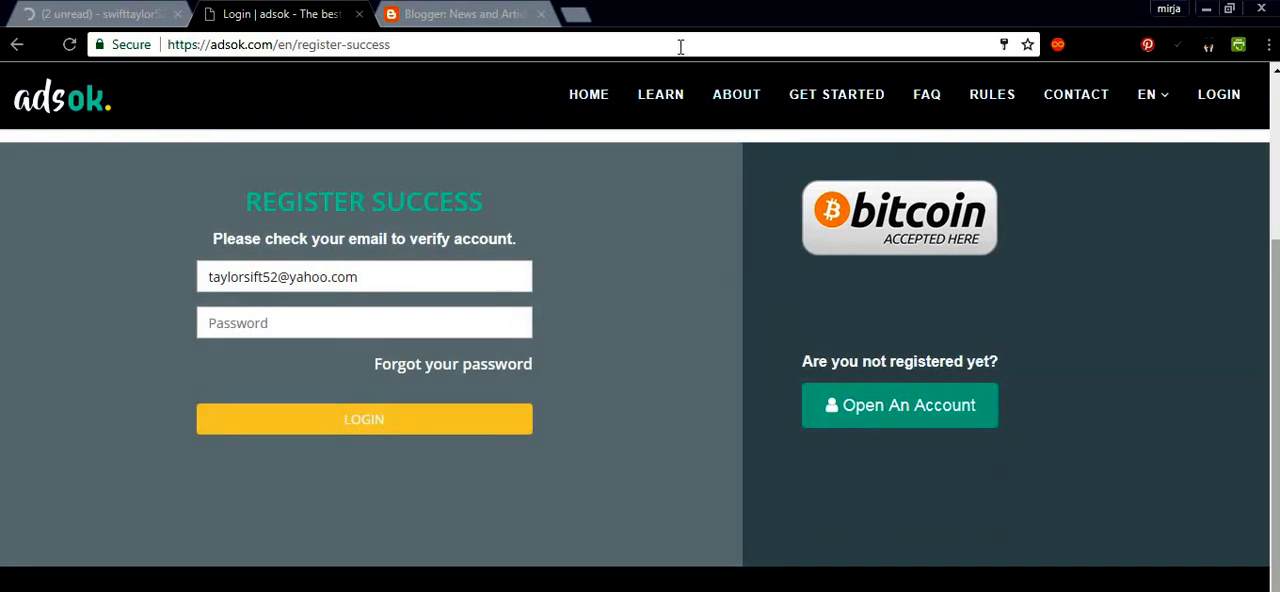
mouse_move(1219, 94)
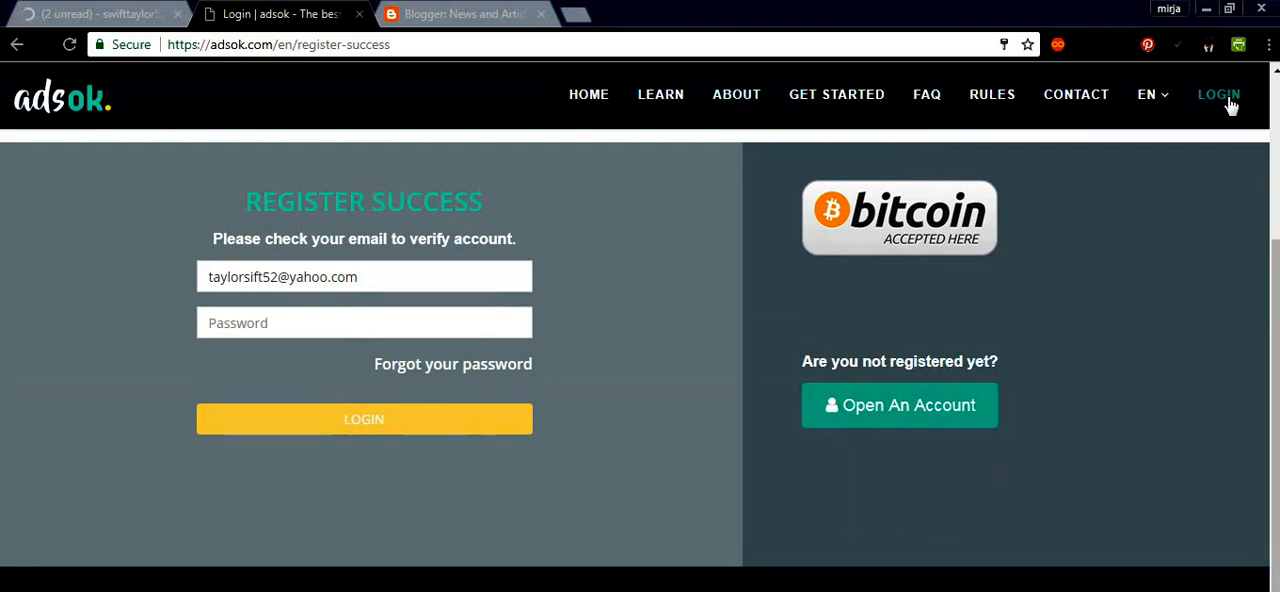
Step: Open the registration form and enter the name 'Swift taylor' and a Yahoo email address
click(1219, 94)
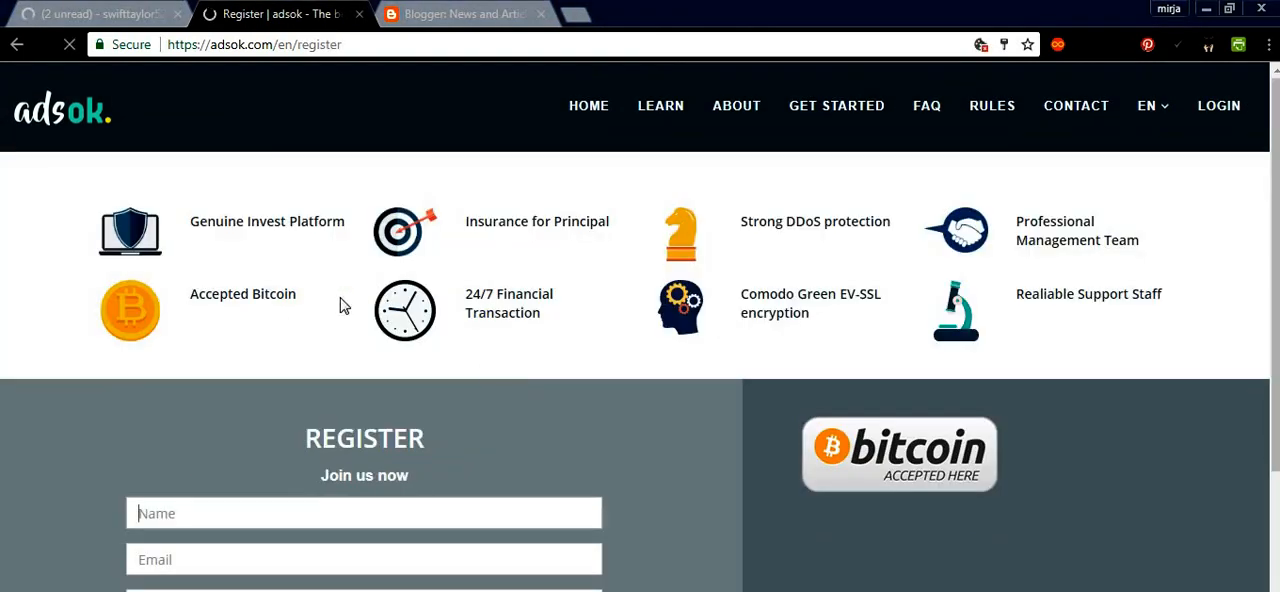
scroll(down, 3)
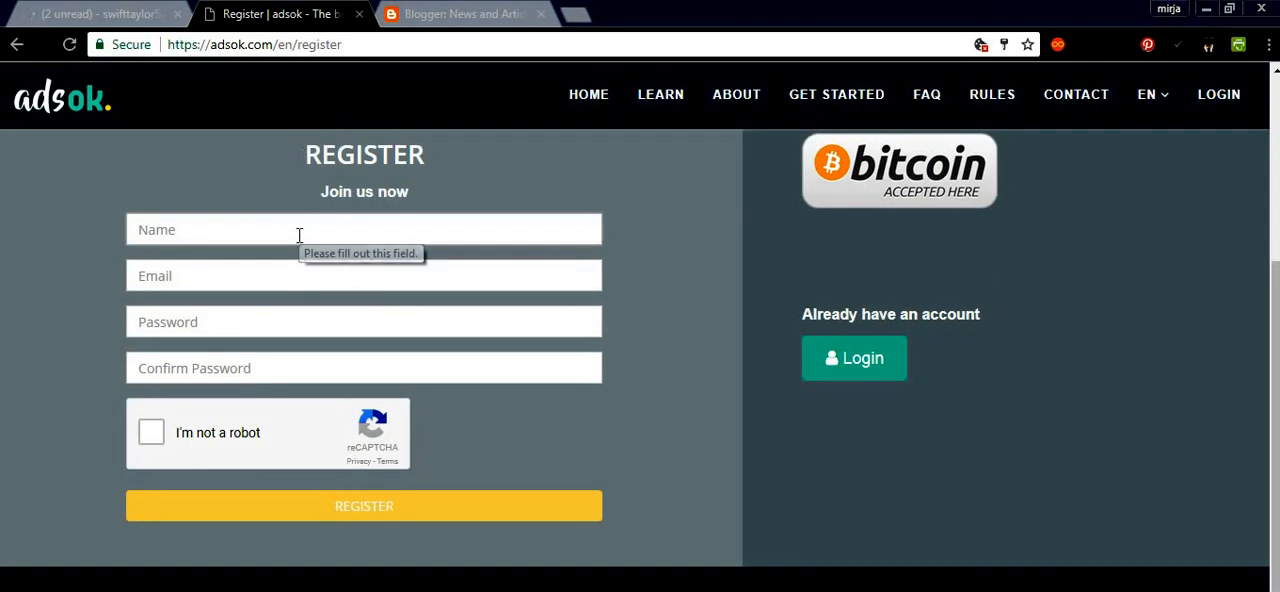
text(Sw)
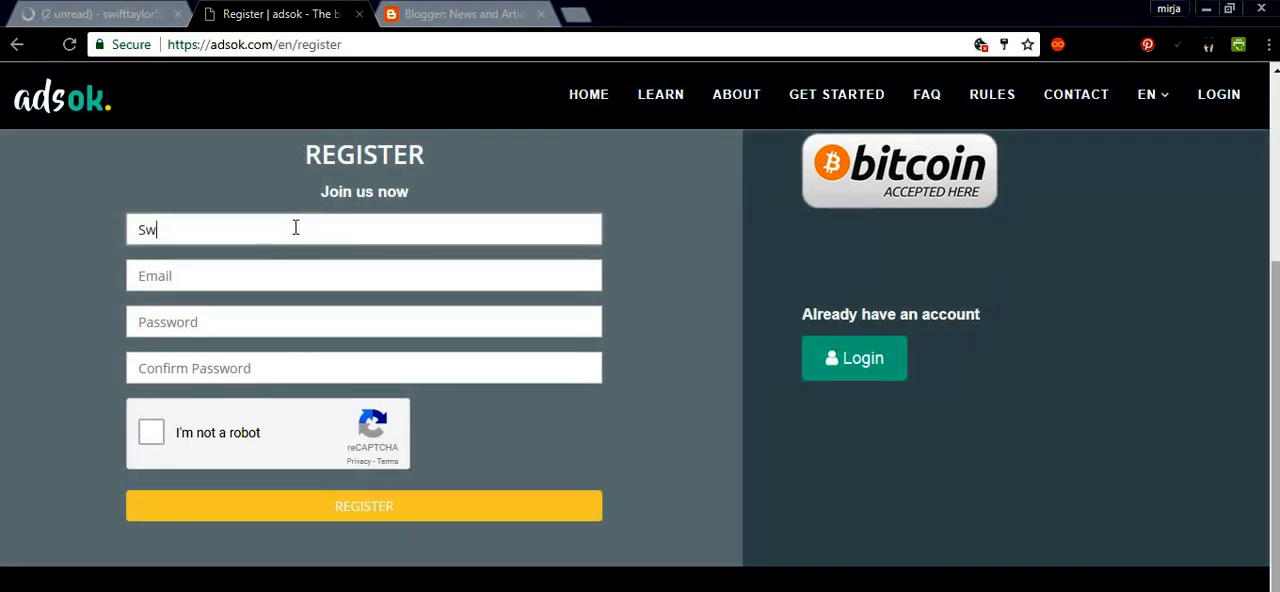
text(Swift tayl)
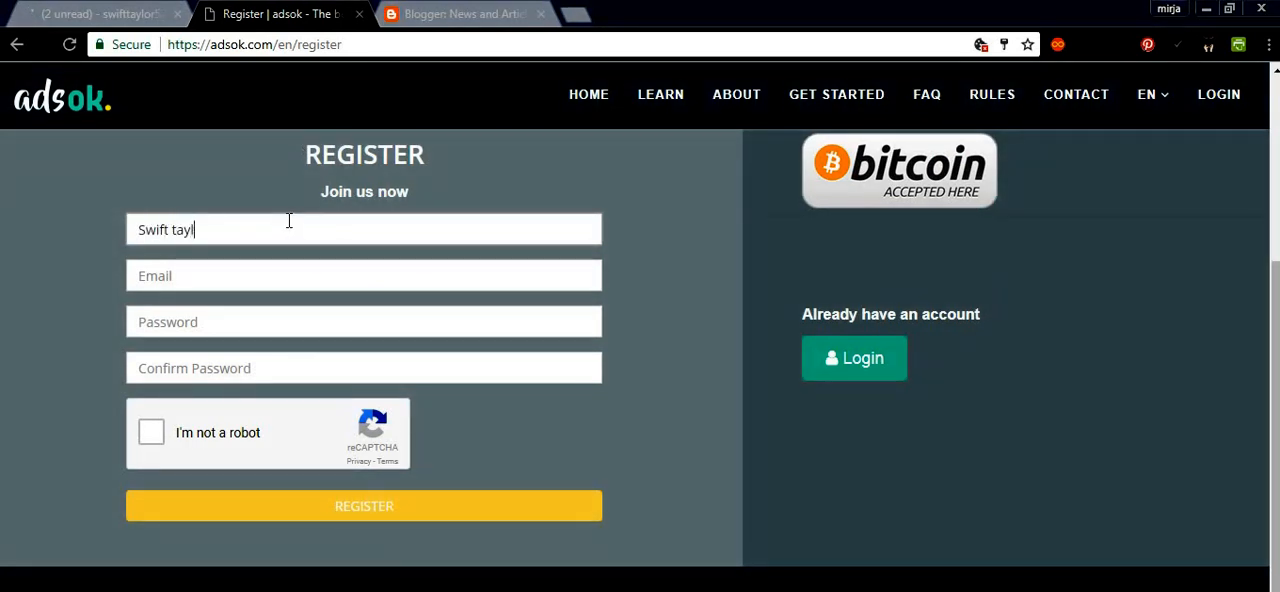
click(364, 275)
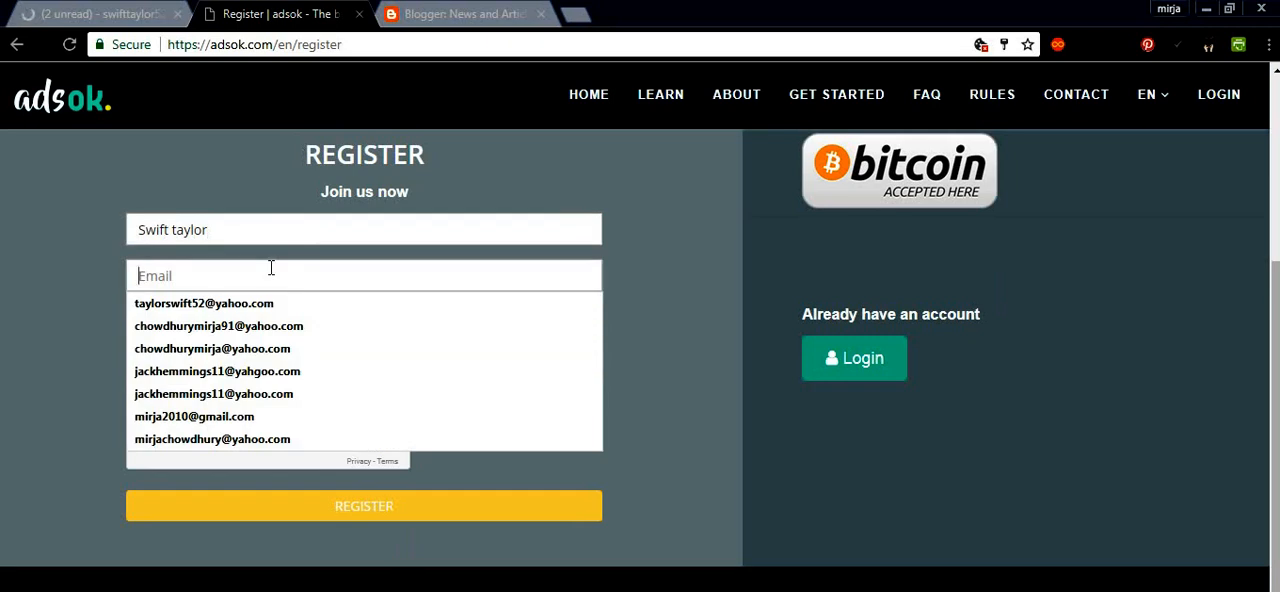
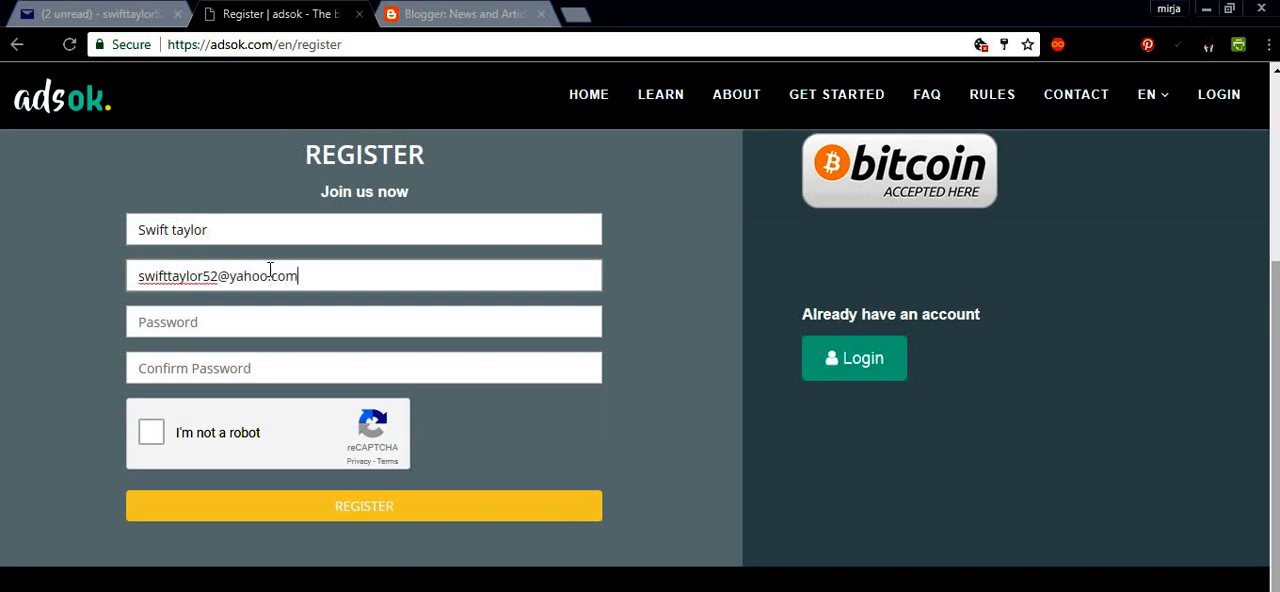
Step: Enter the account password and its matching confirmation
click(364, 321)
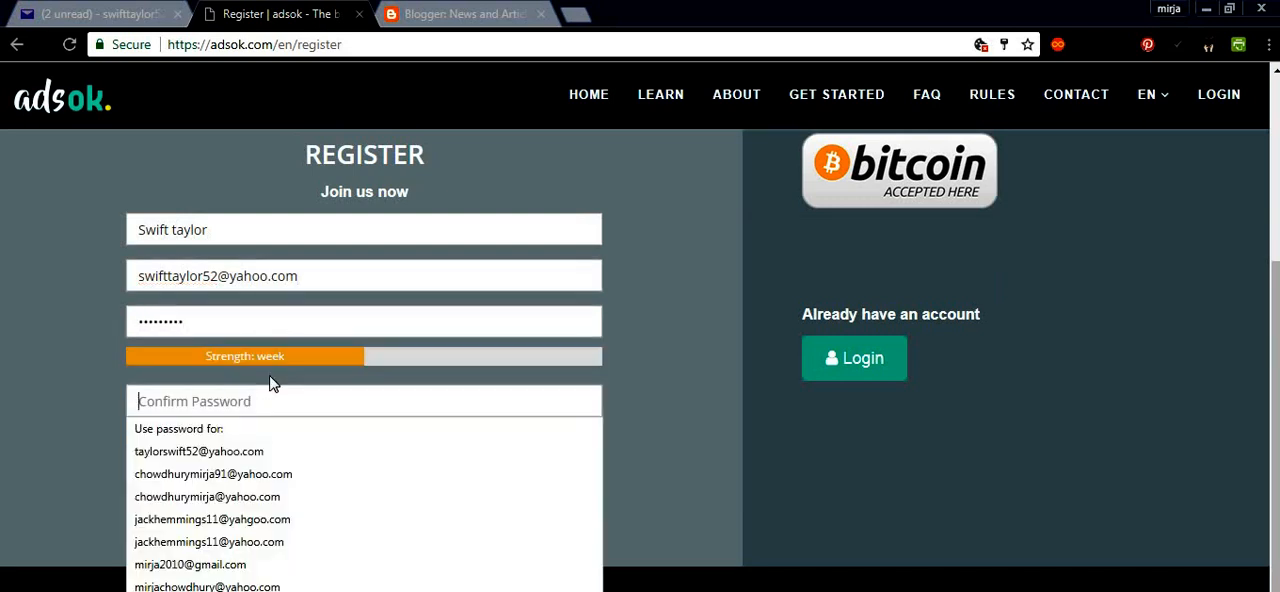
text(••••)
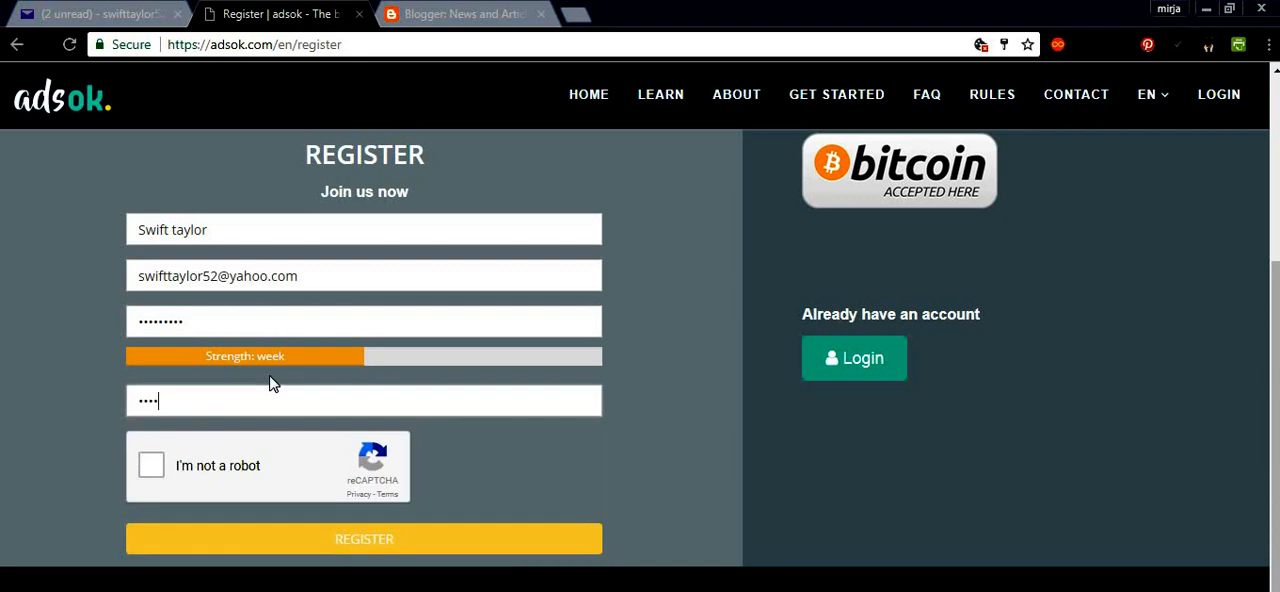
text(••••)
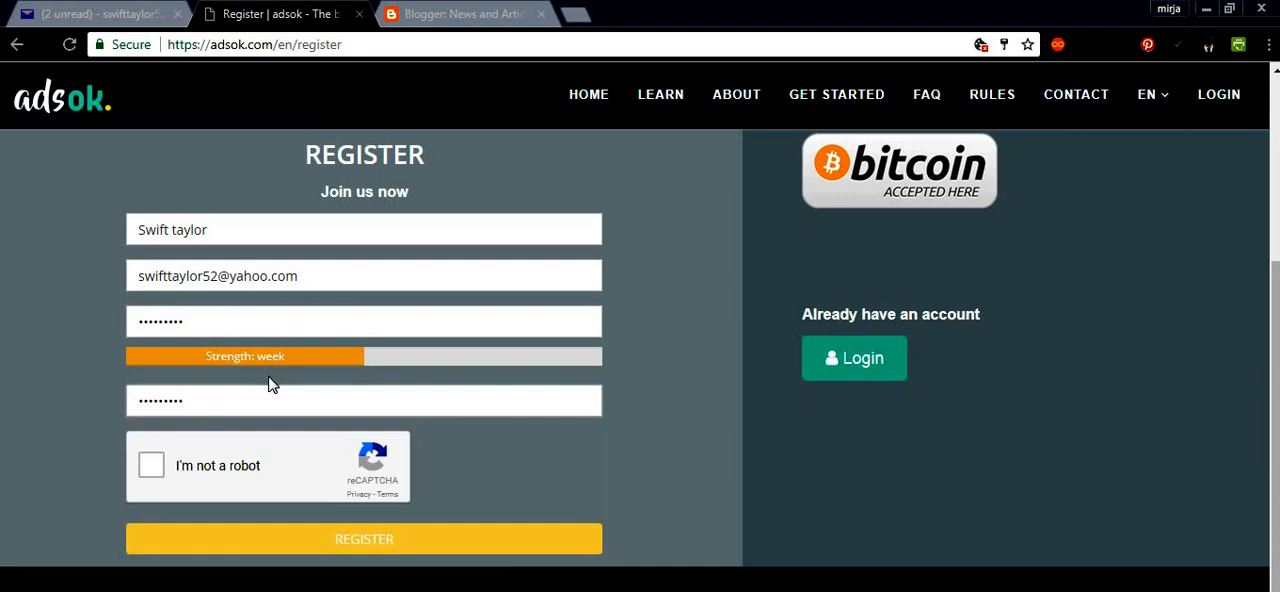
click(364, 400)
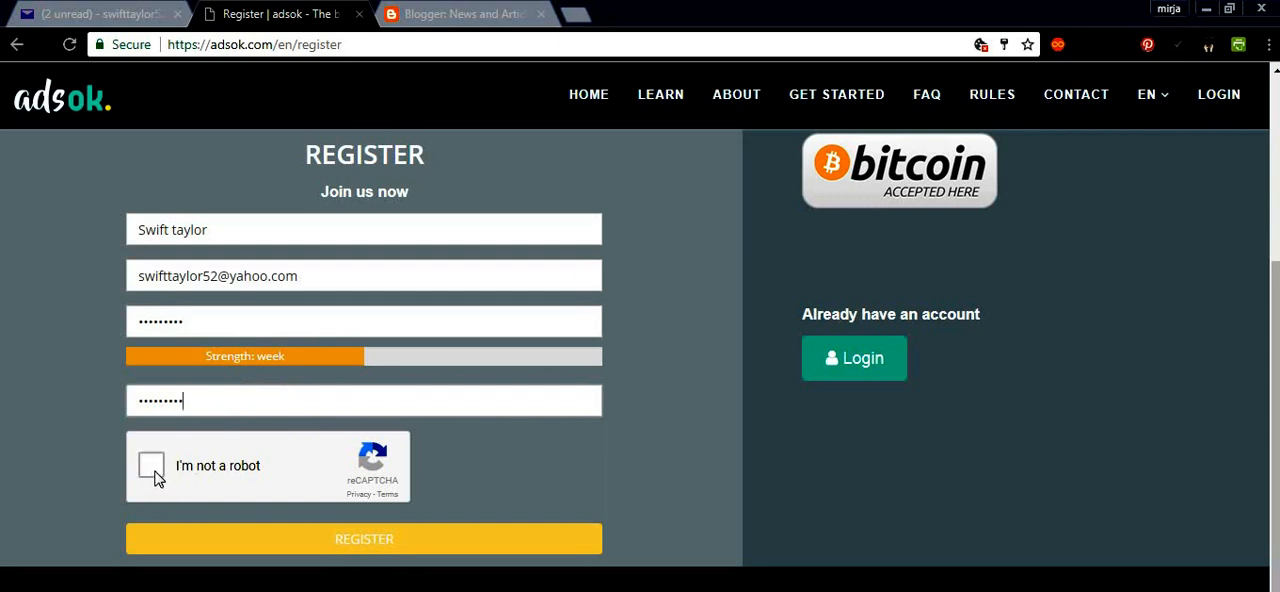
Step: Tick the robot check, submit the registration, save the password, then go to Yahoo Mail
click(151, 466)
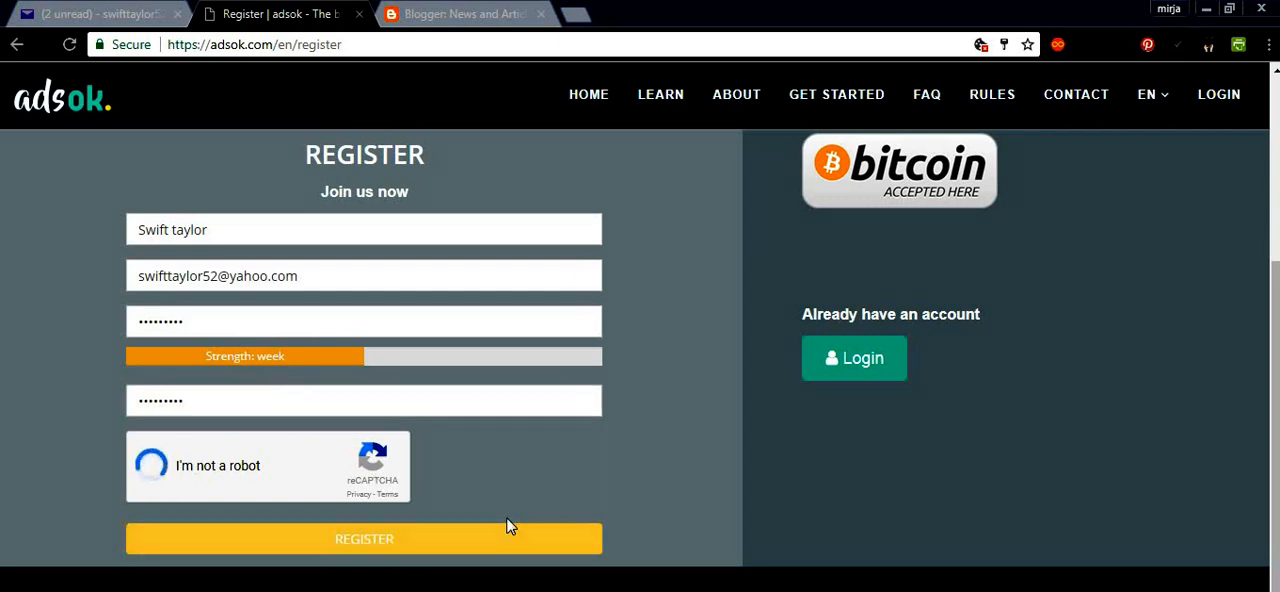
click(152, 465)
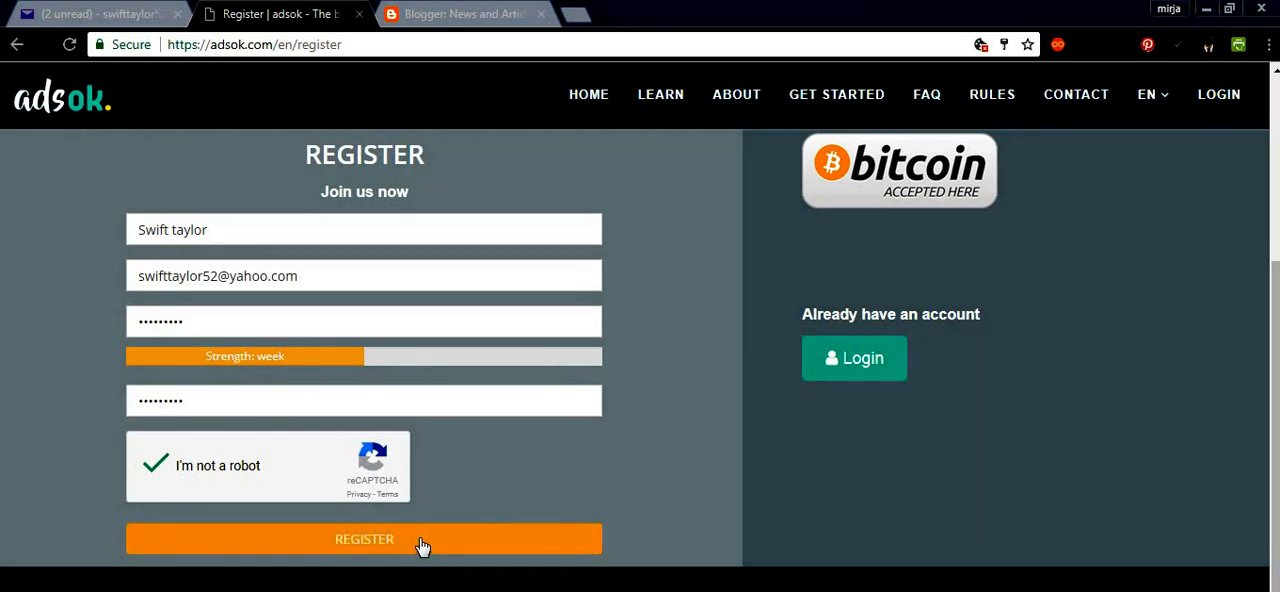
click(364, 539)
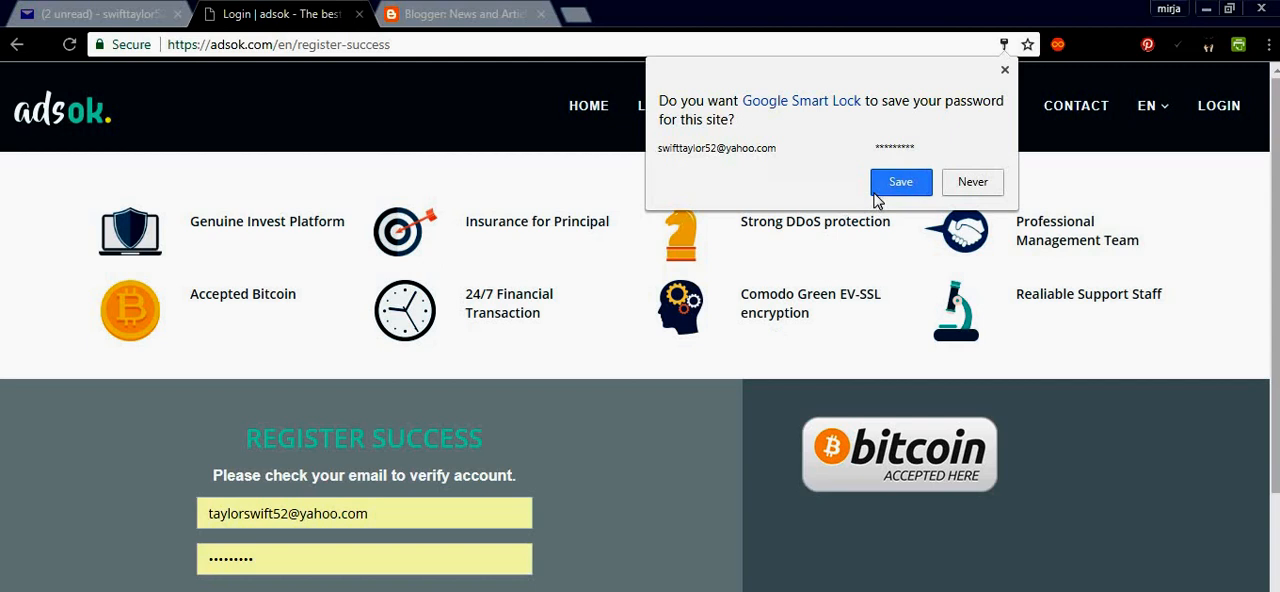
click(972, 181)
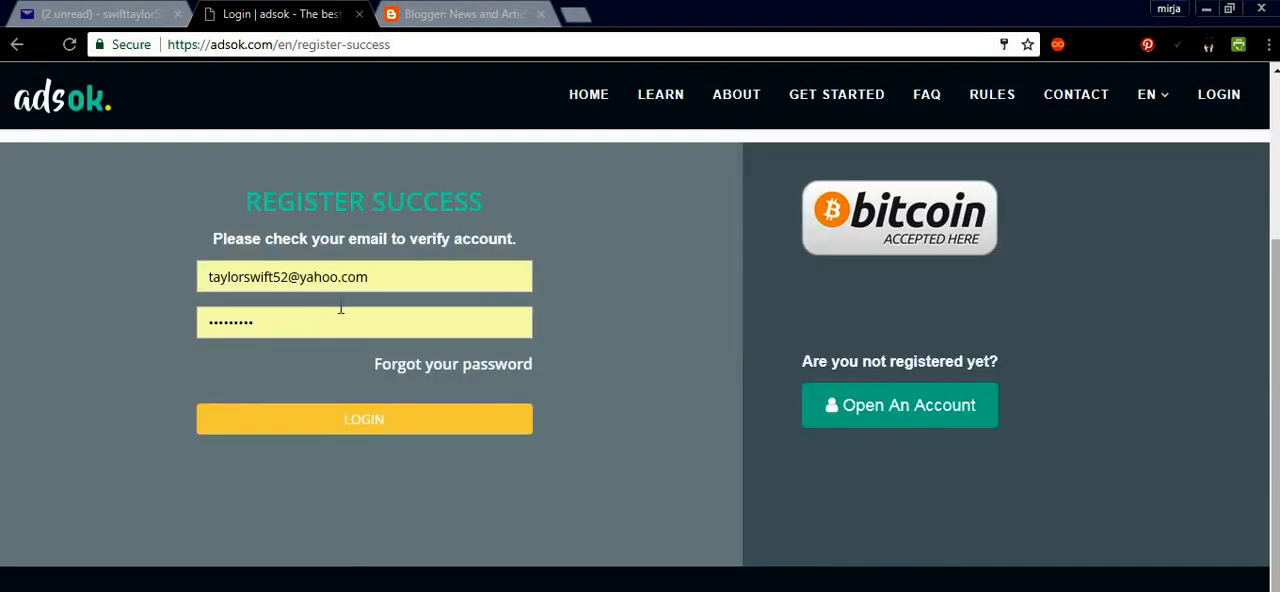
click(364, 419)
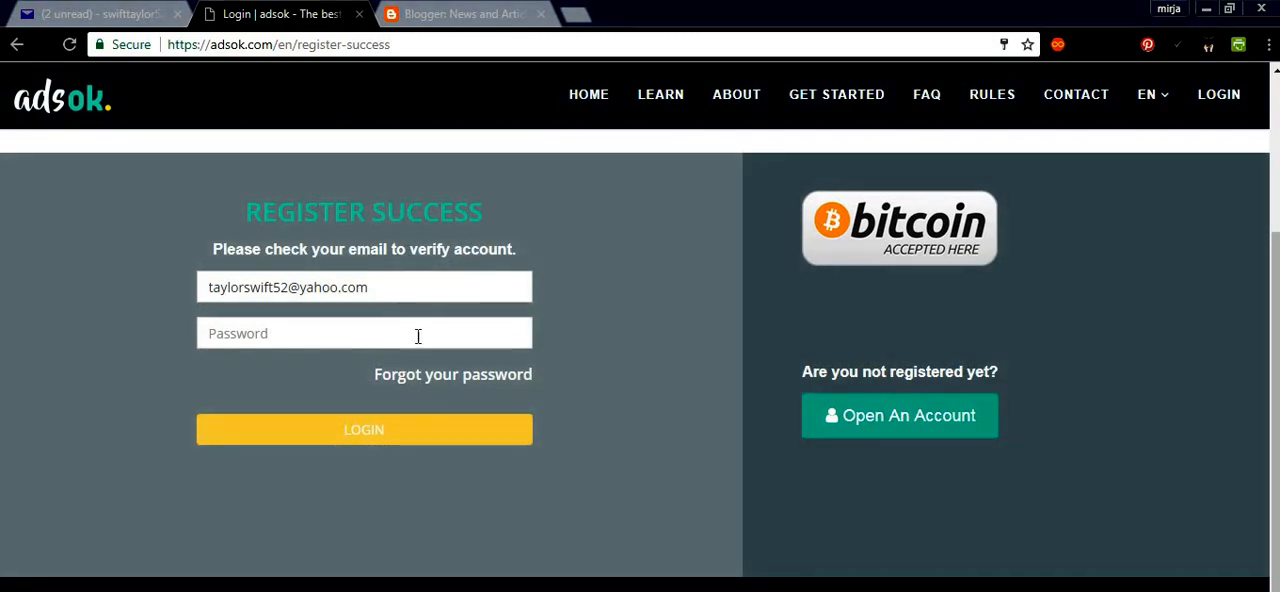
mouse_move(500, 249)
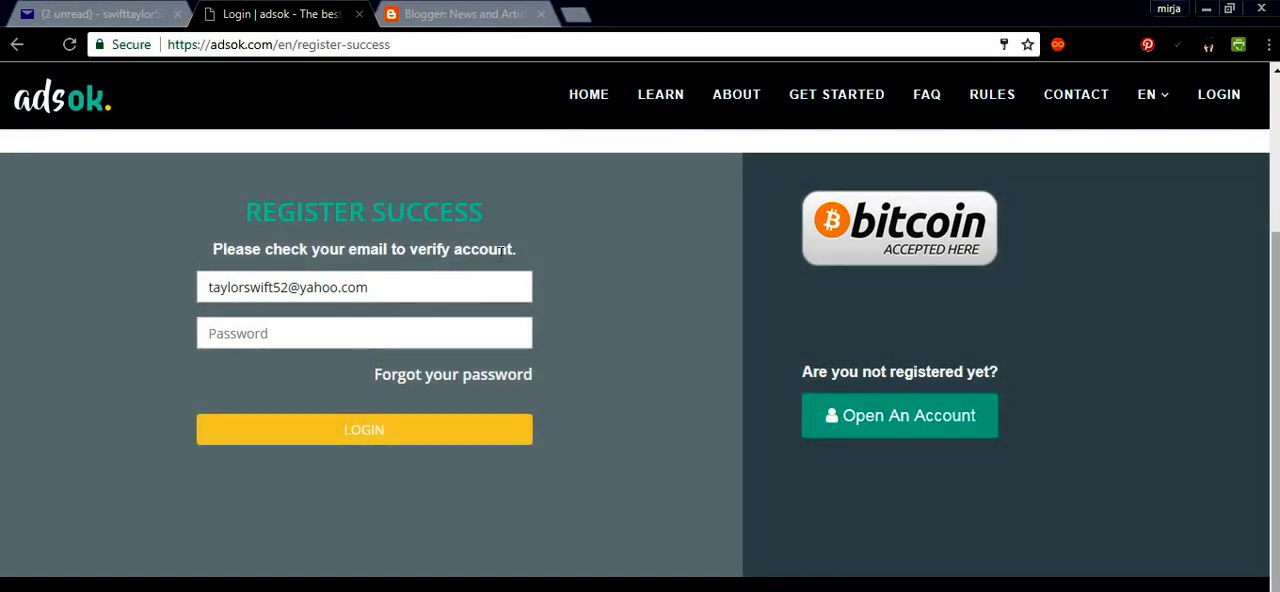
click(90, 14)
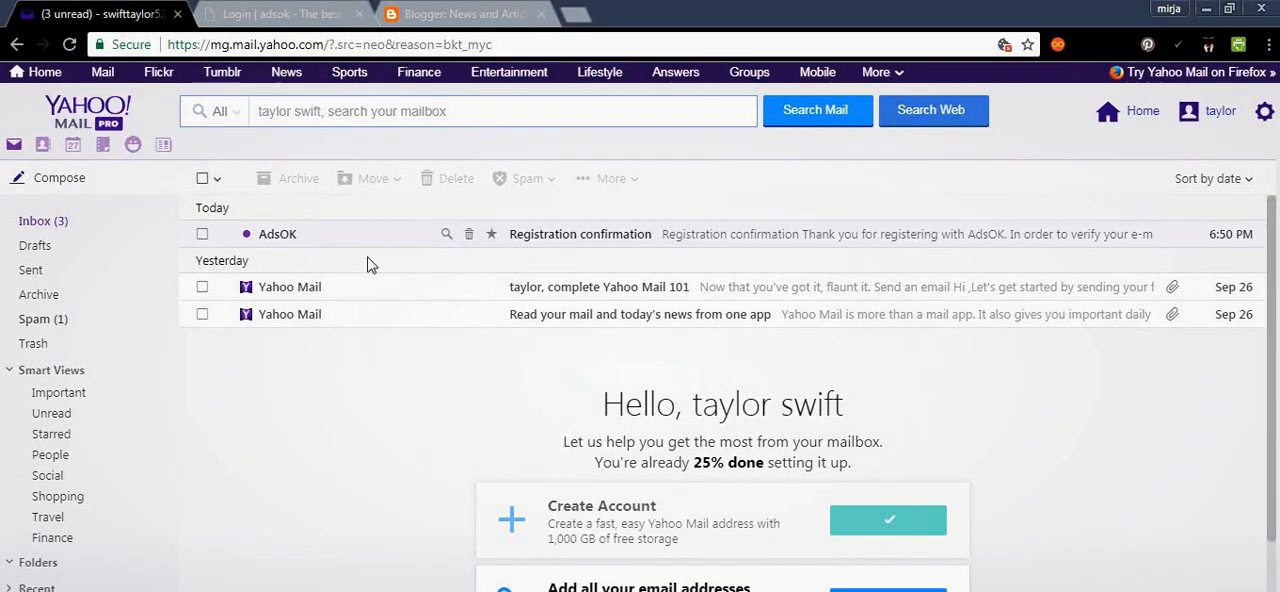
Step: Open AdsOK's 'Registration confirmation' email and follow its Verify link
click(615, 234)
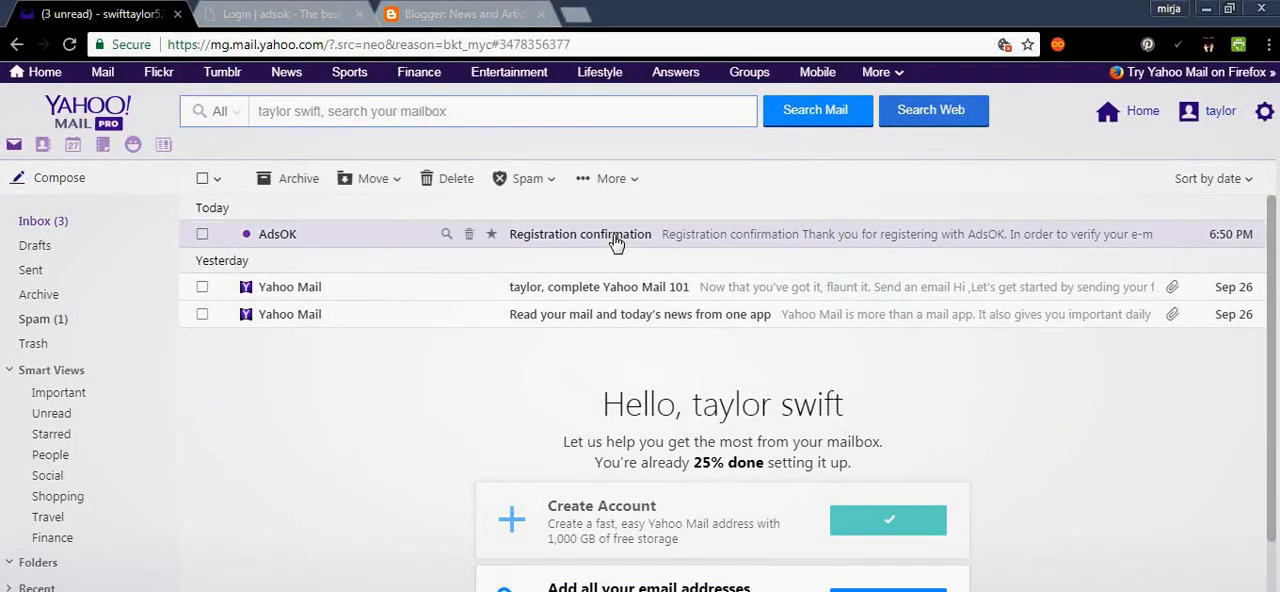
click(580, 234)
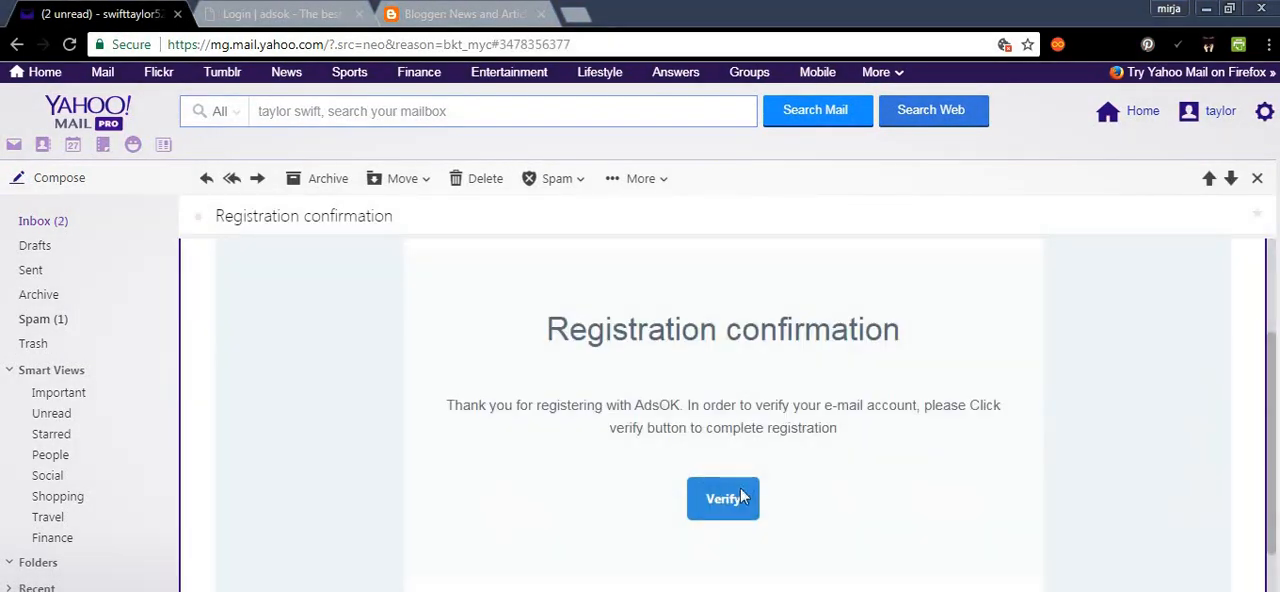
click(722, 498)
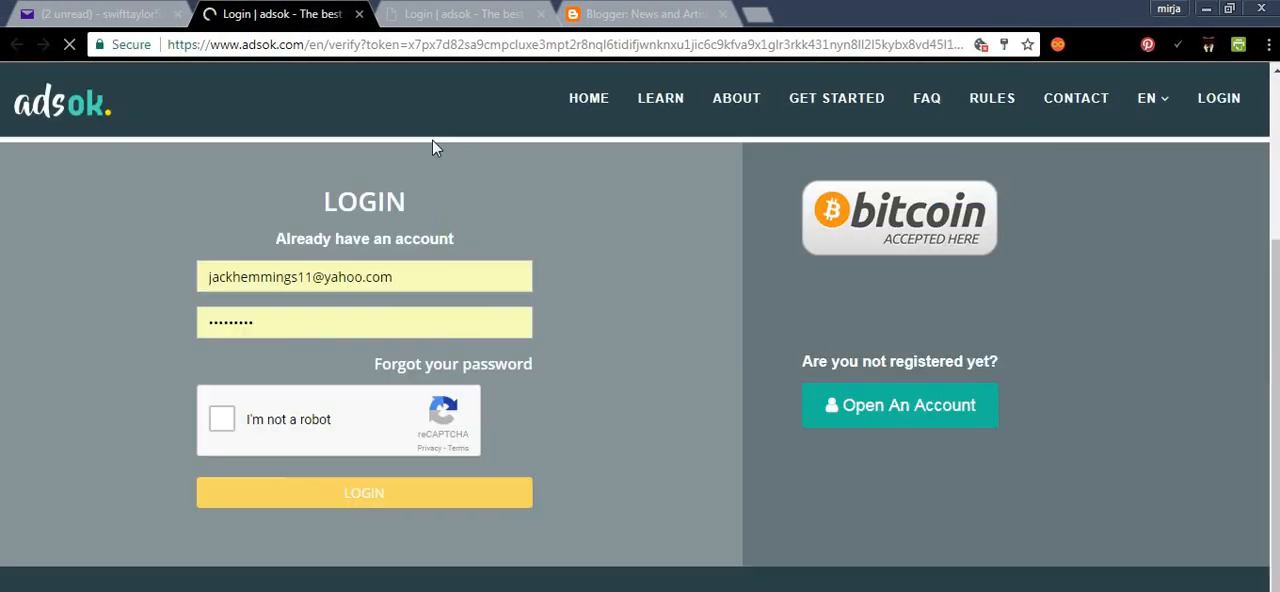
Step: Fill in the saved account email and solve the vehicle and street-sign captcha challenges
click(364, 277)
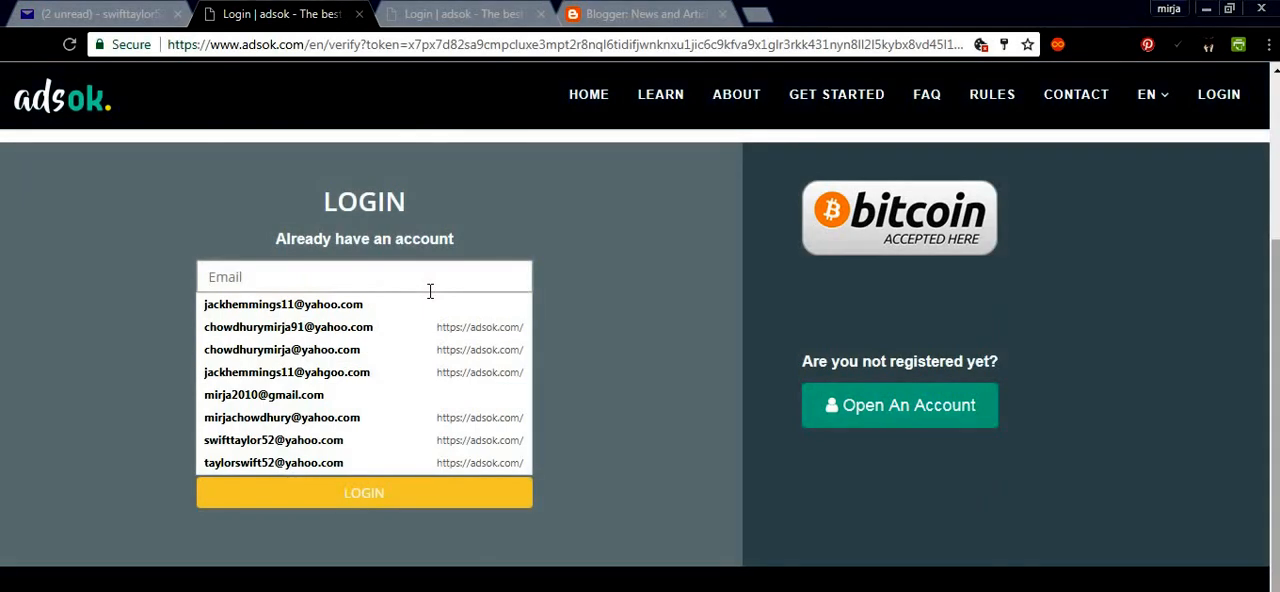
click(273, 304)
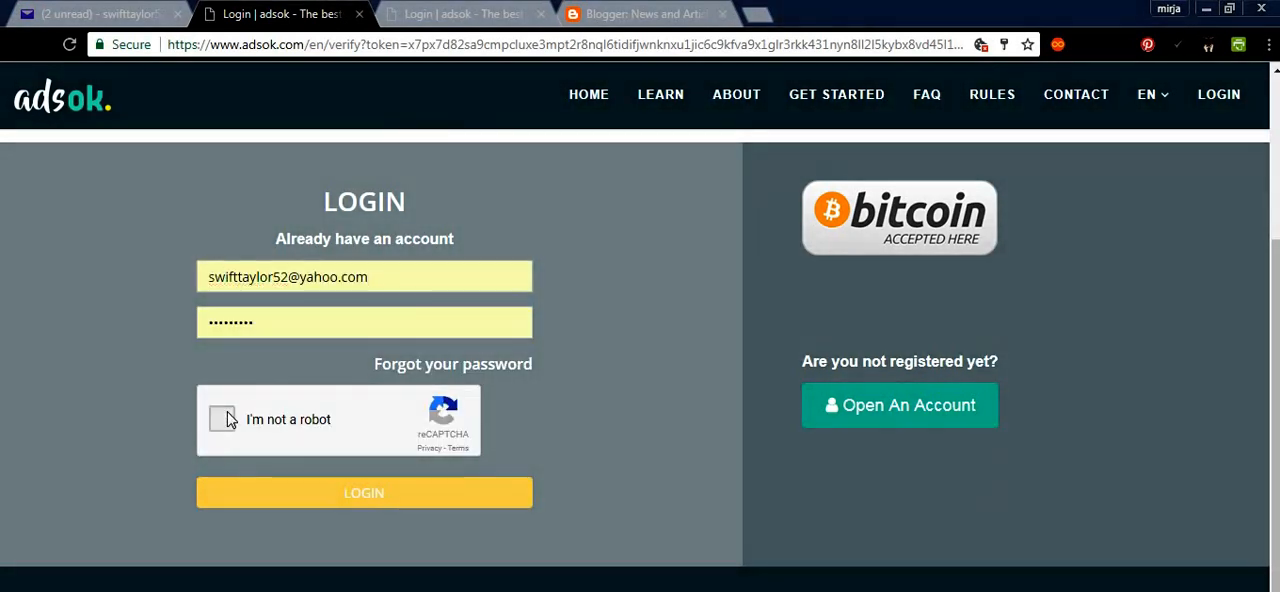
click(222, 419)
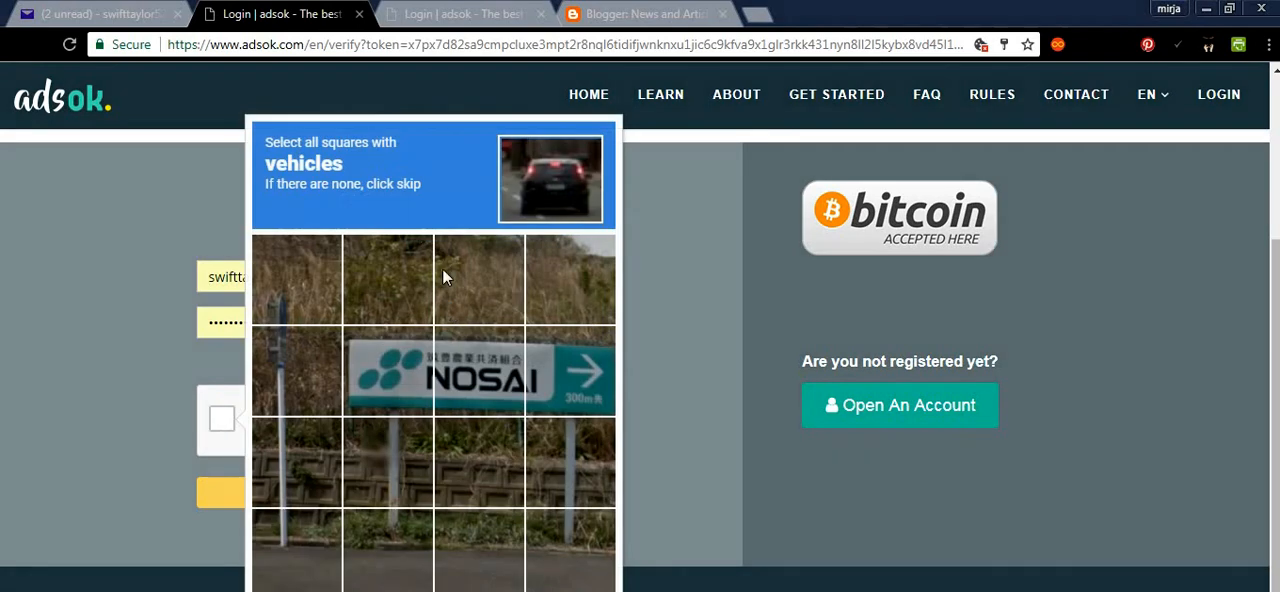
mouse_move(568, 349)
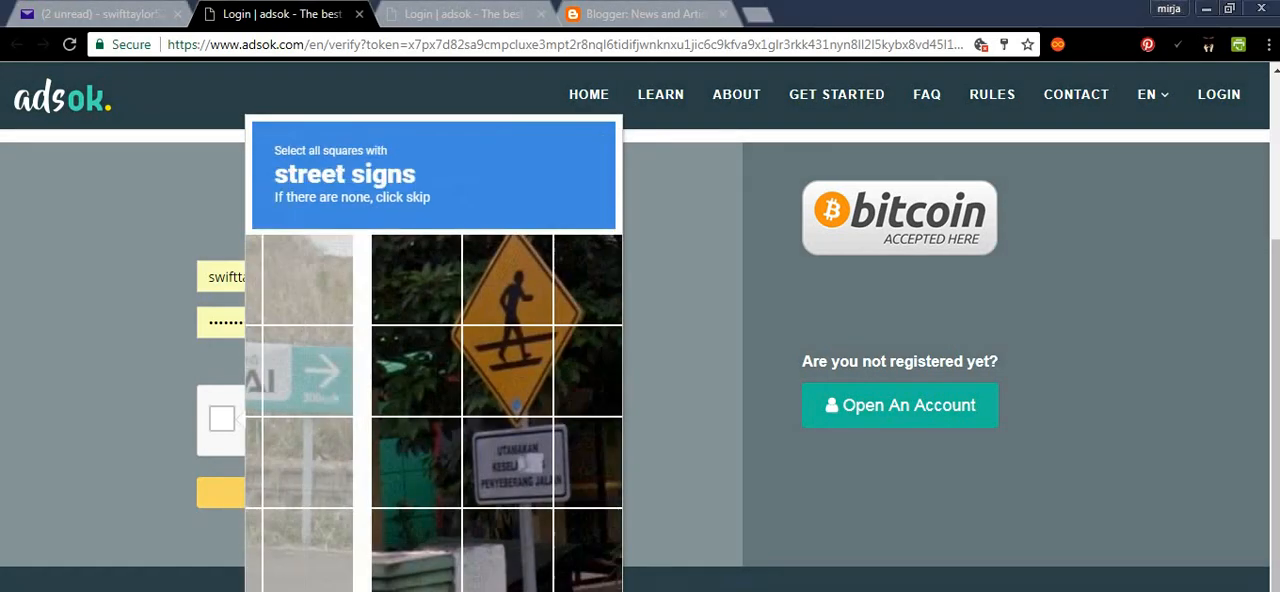
click(387, 462)
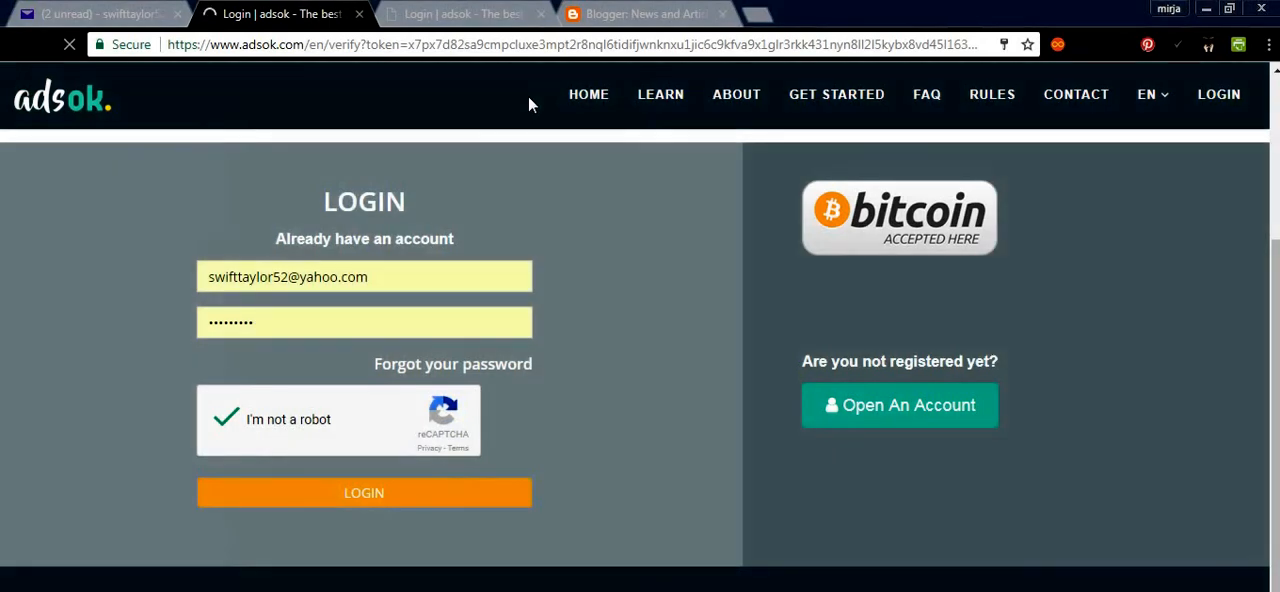
Step: Log in and scroll through the dashboard's balance, profit and referral profit charts
click(364, 492)
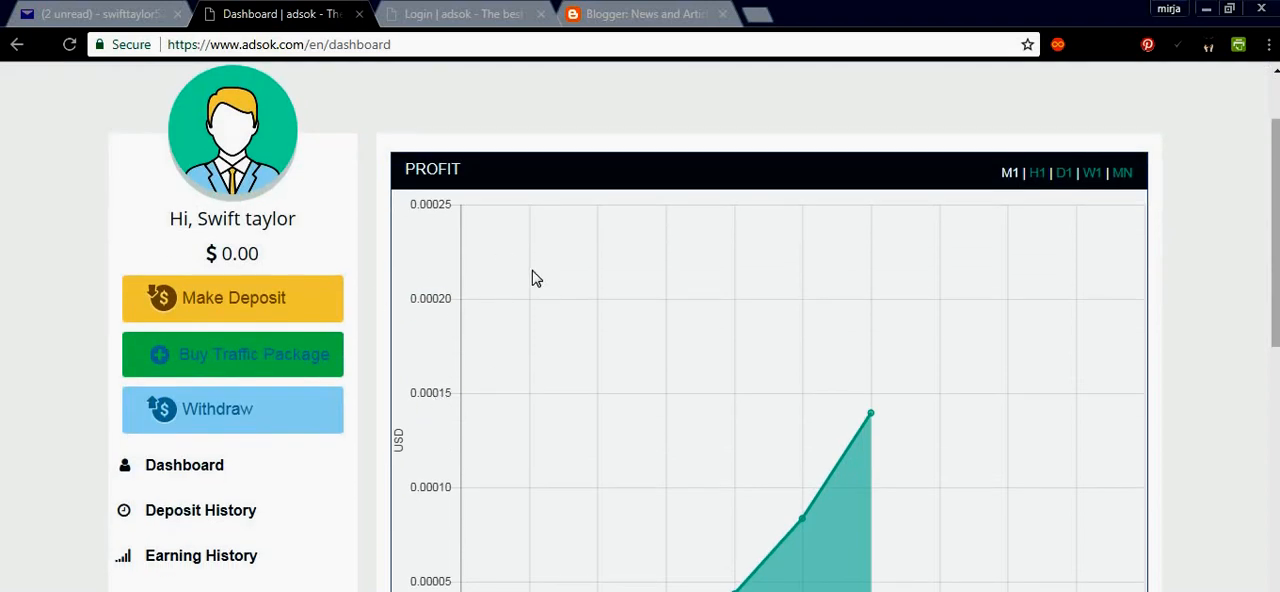
scroll(down, 3)
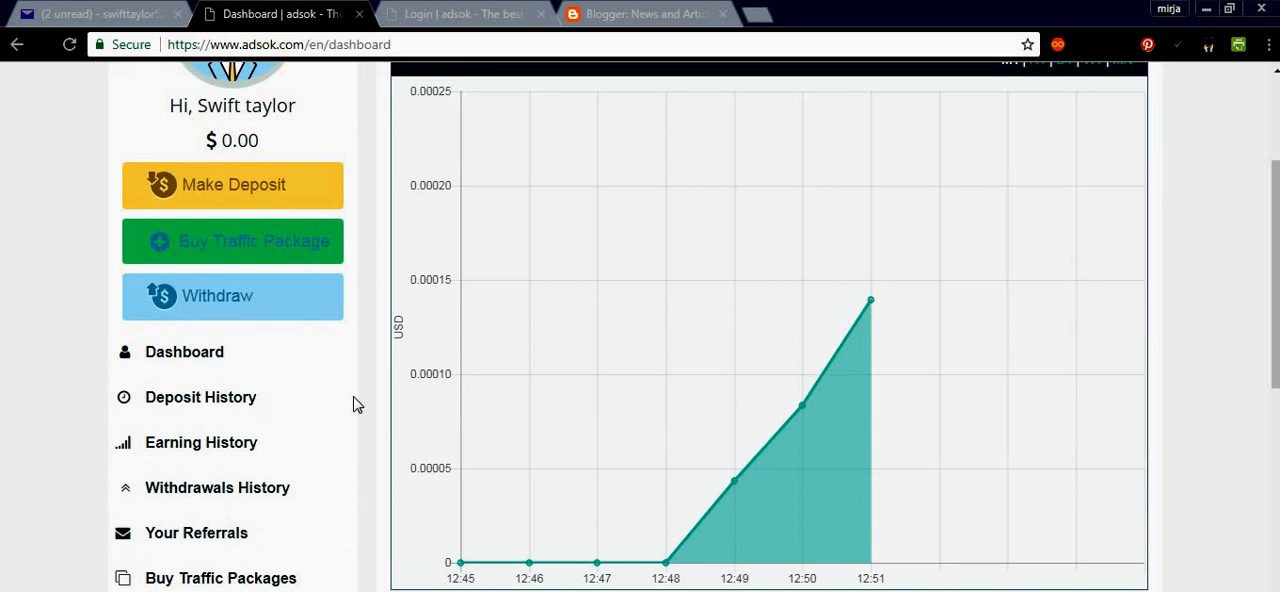
scroll(down, 3)
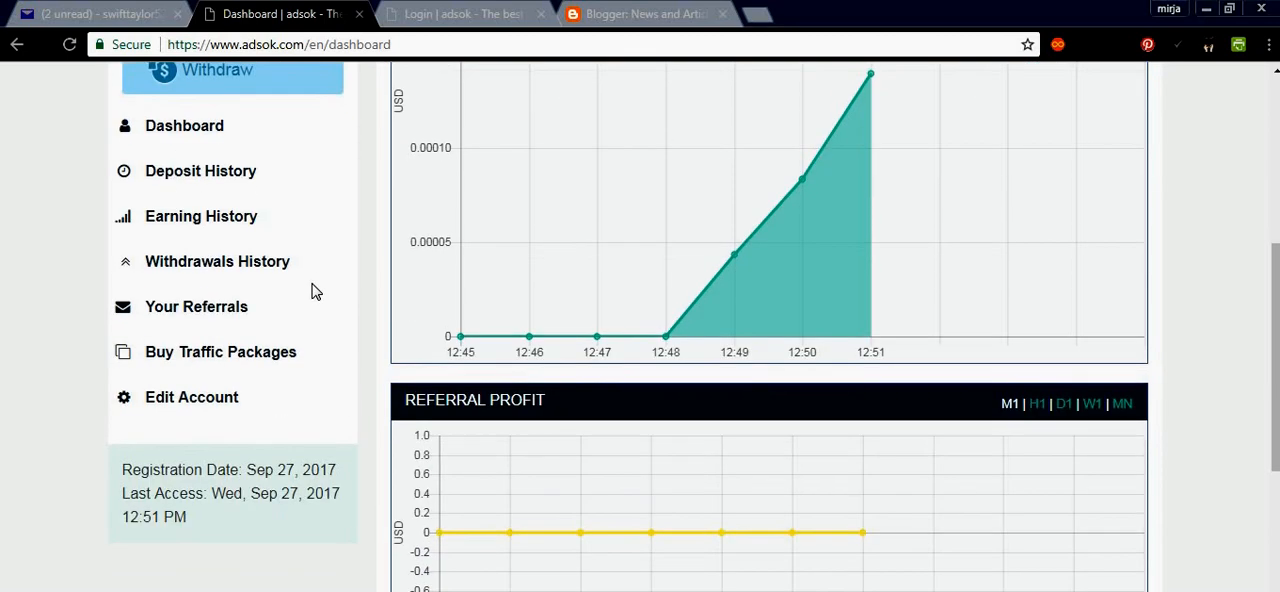
scroll(up, 3)
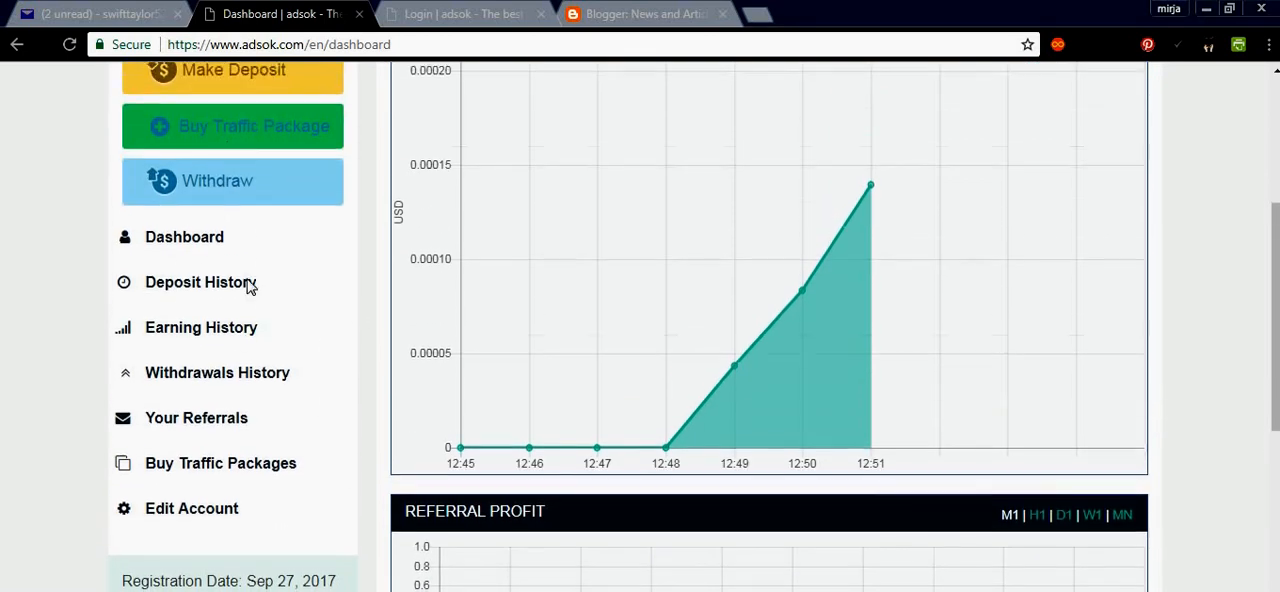
scroll(down, 3)
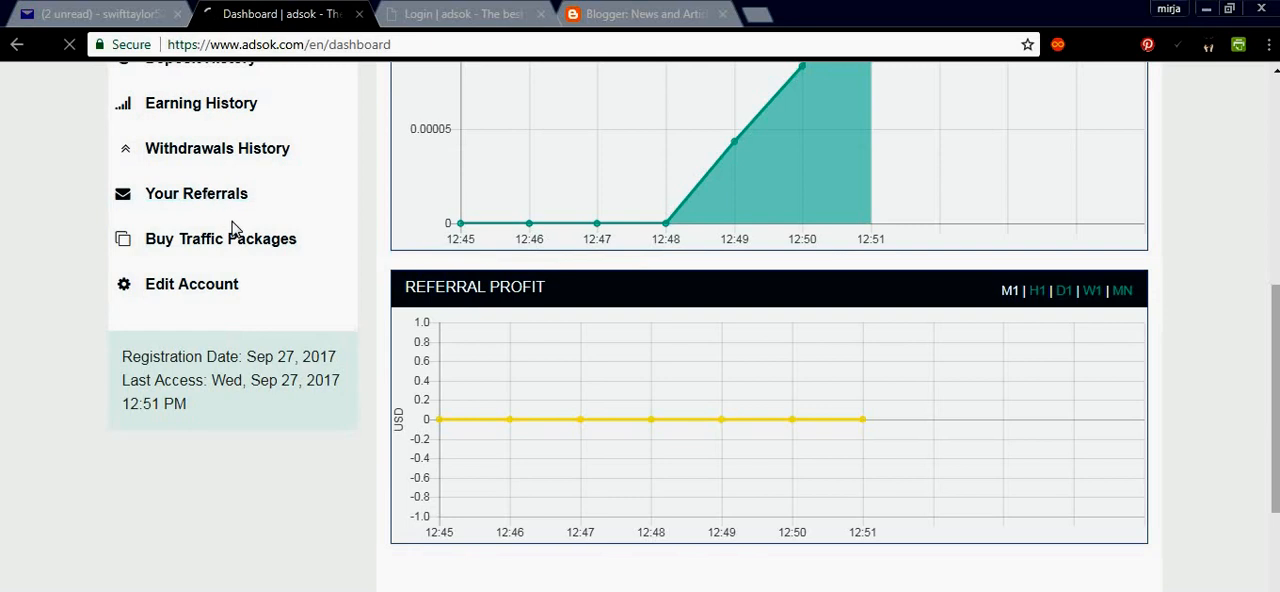
mouse_move(487, 232)
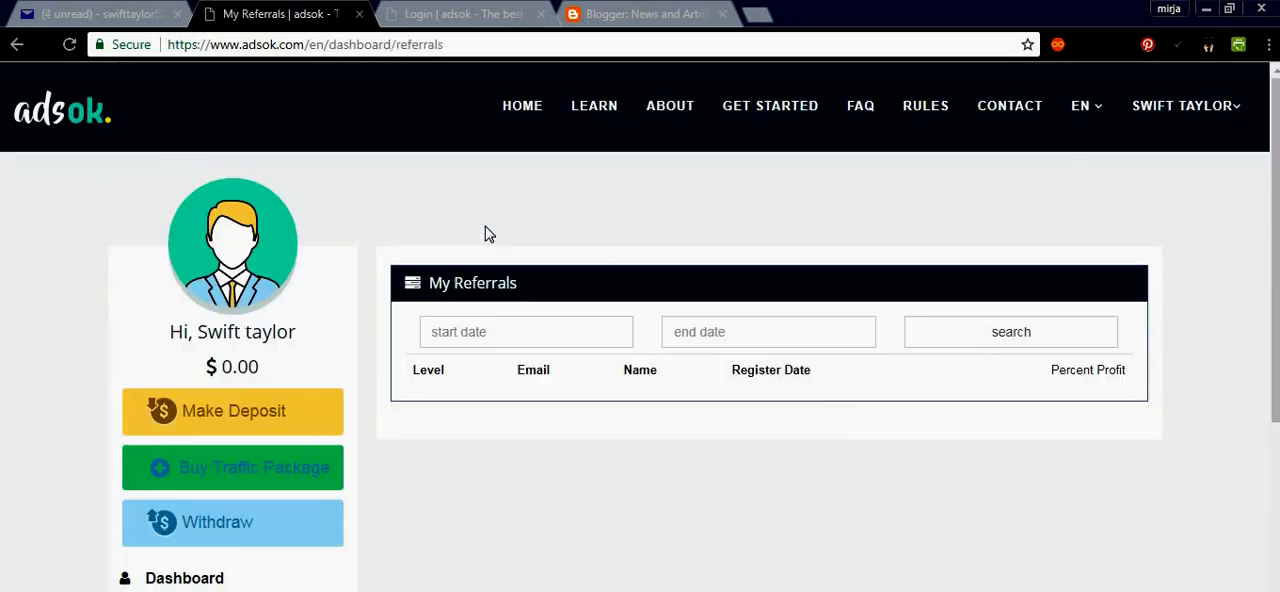
scroll(down, 3)
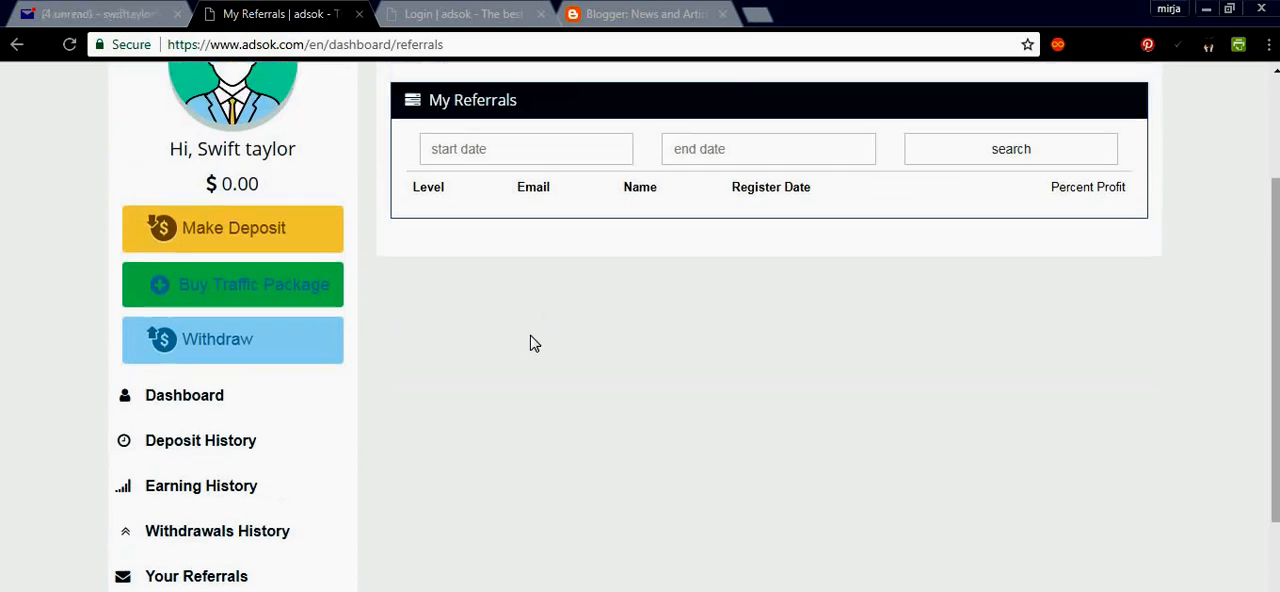
scroll(down, 3)
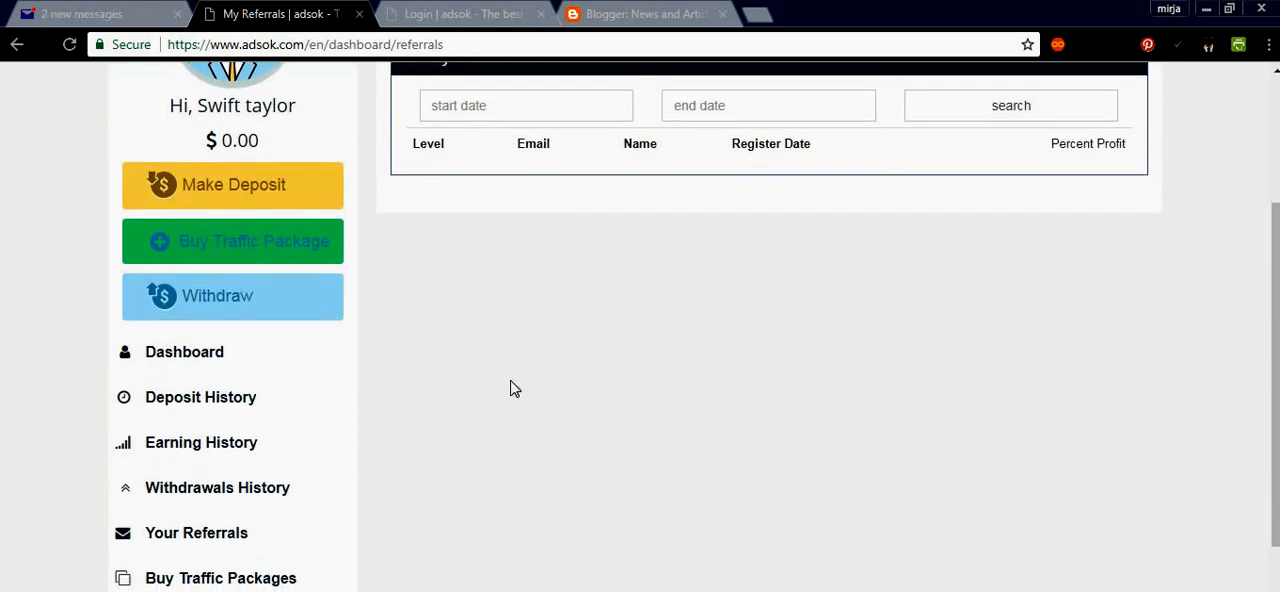
scroll(down, 3)
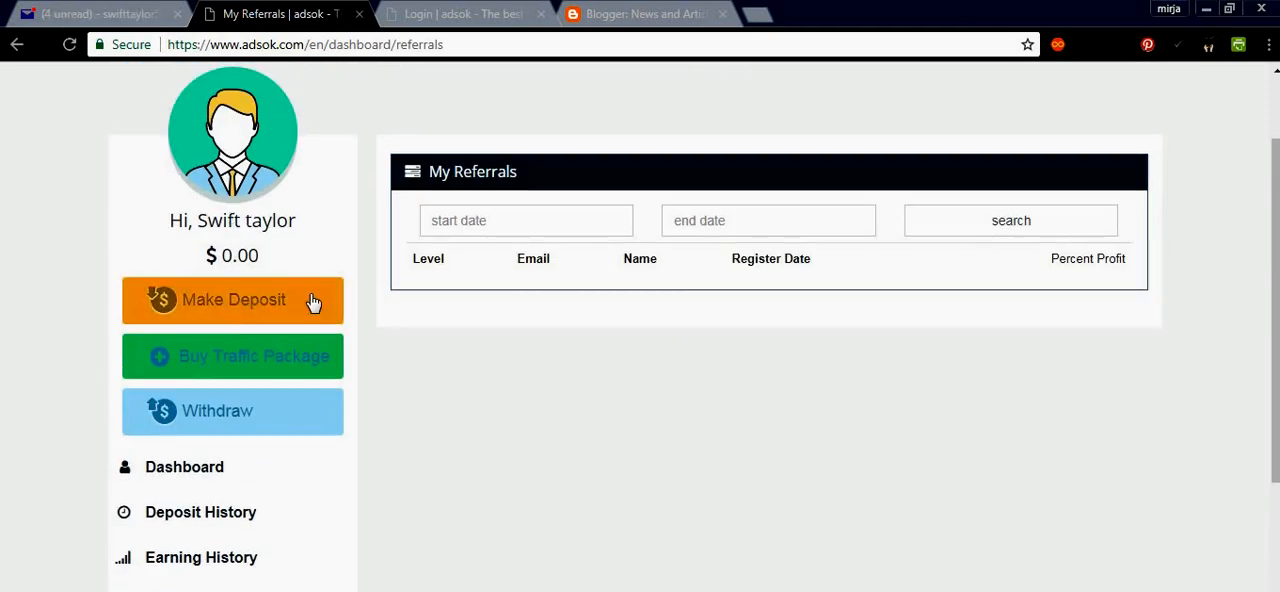
Step: Submit a $25 deposit and review the Bitcoin address, QR code and 0.00625056 BTC amount
click(232, 300)
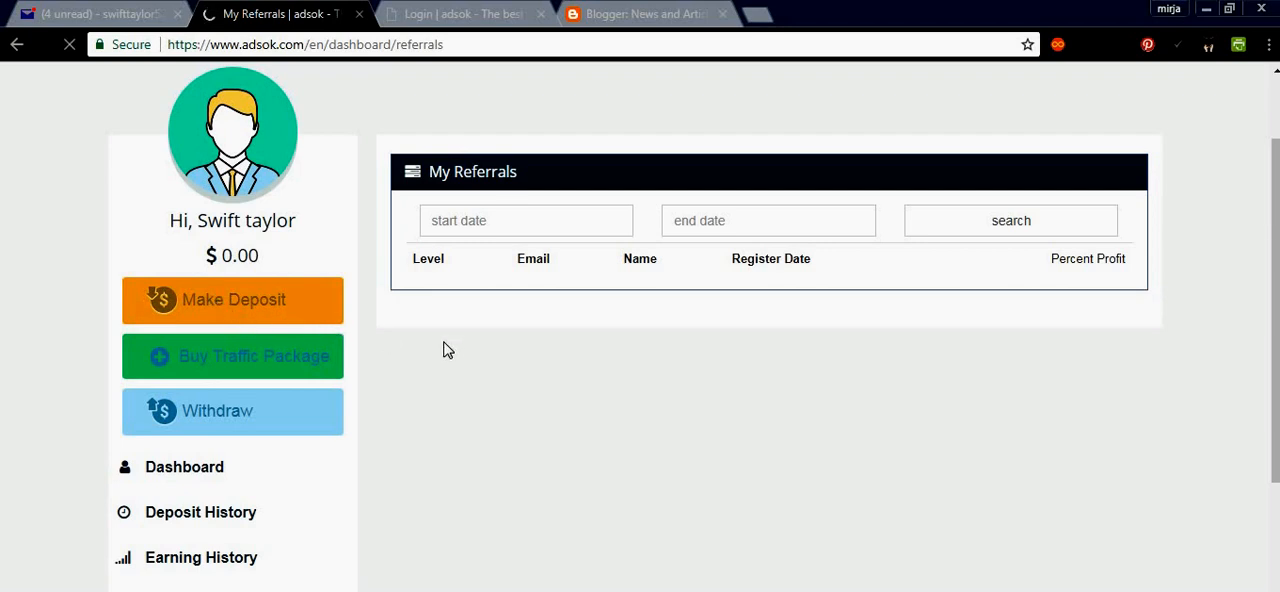
mouse_move(463, 372)
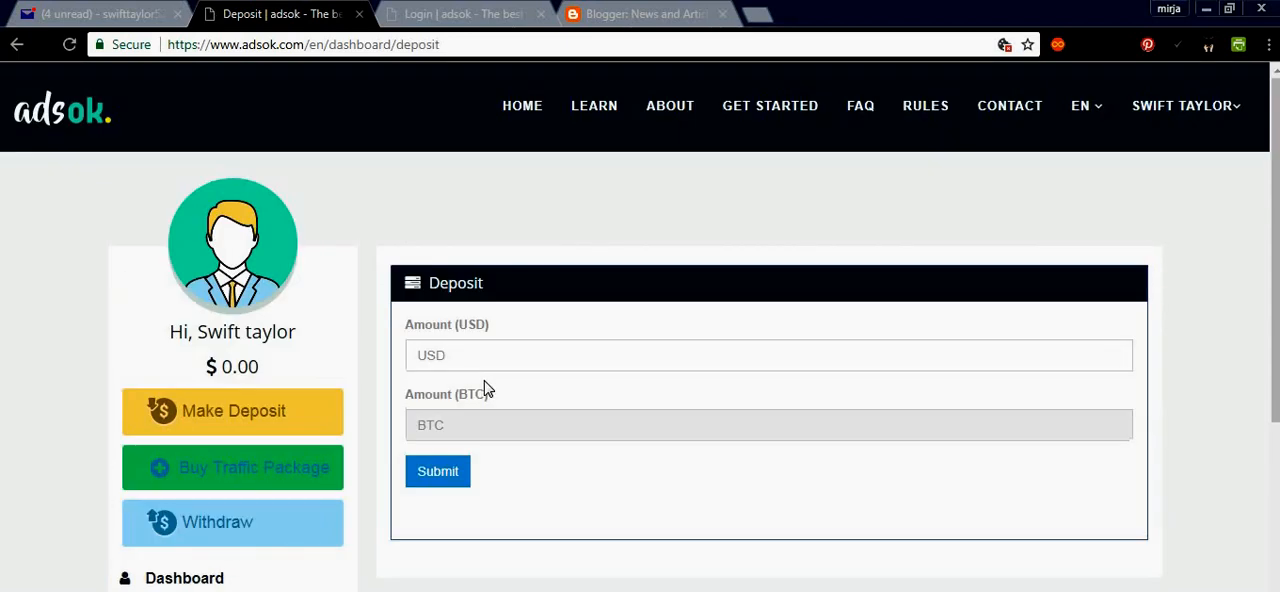
scroll(down, 3)
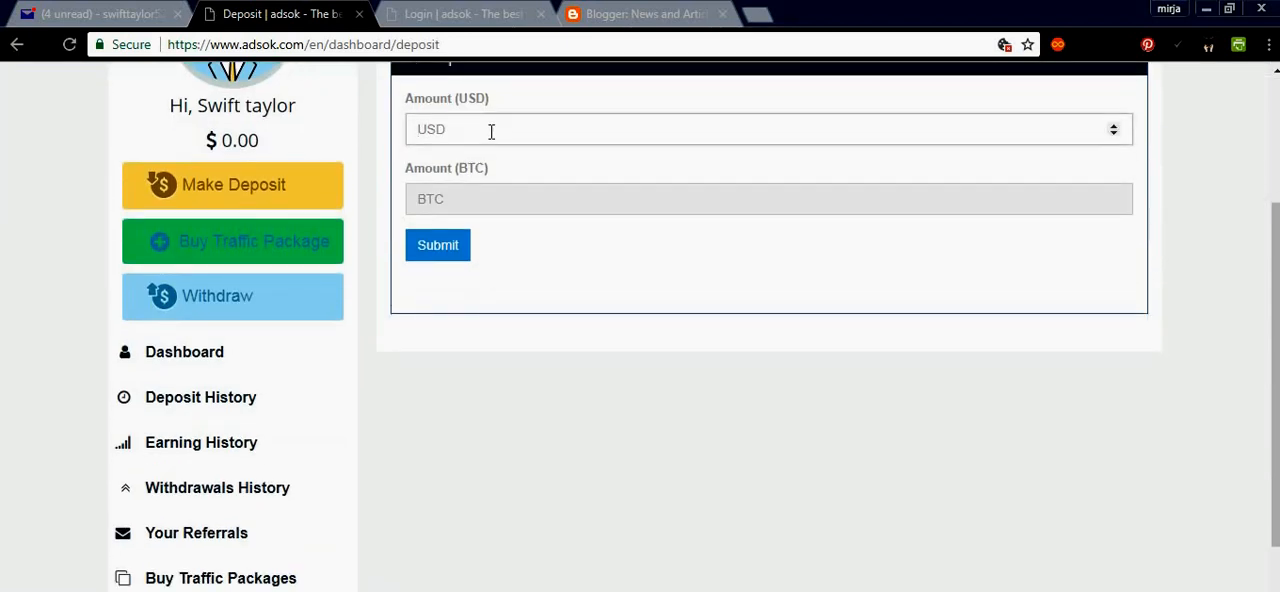
text(25)
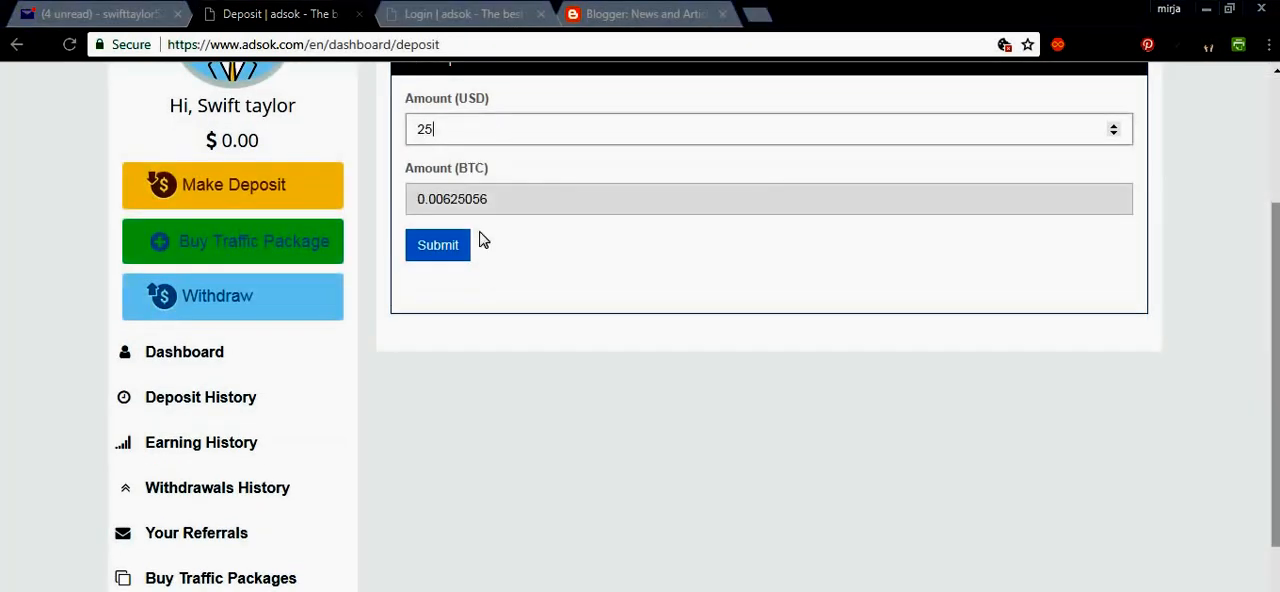
click(437, 245)
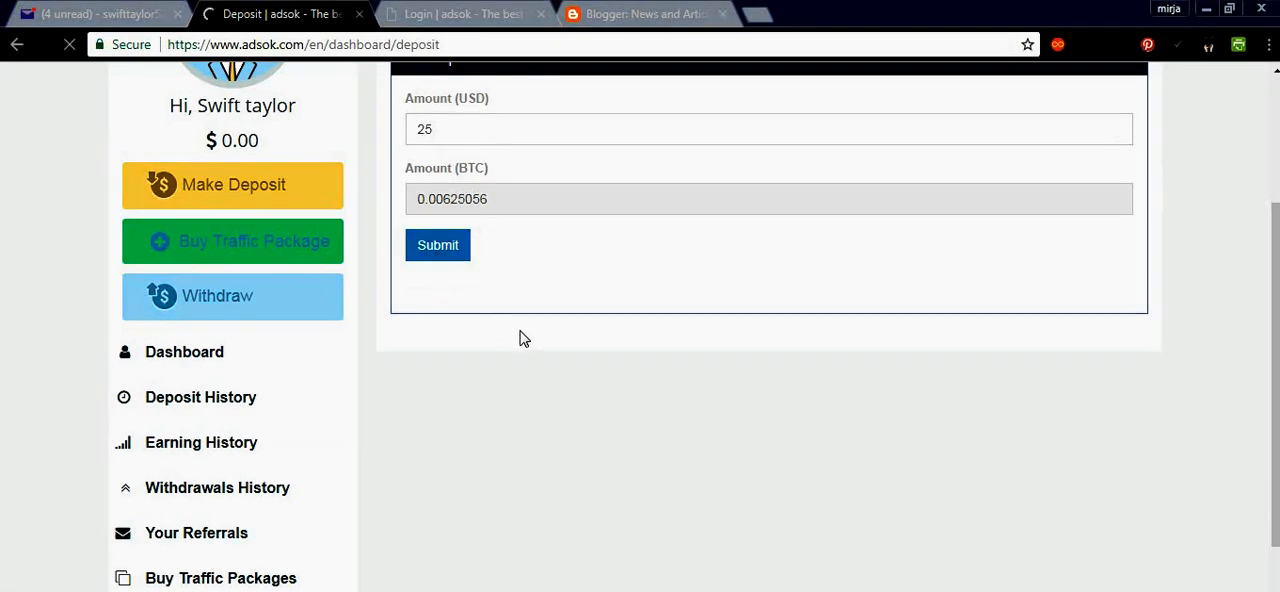
click(438, 245)
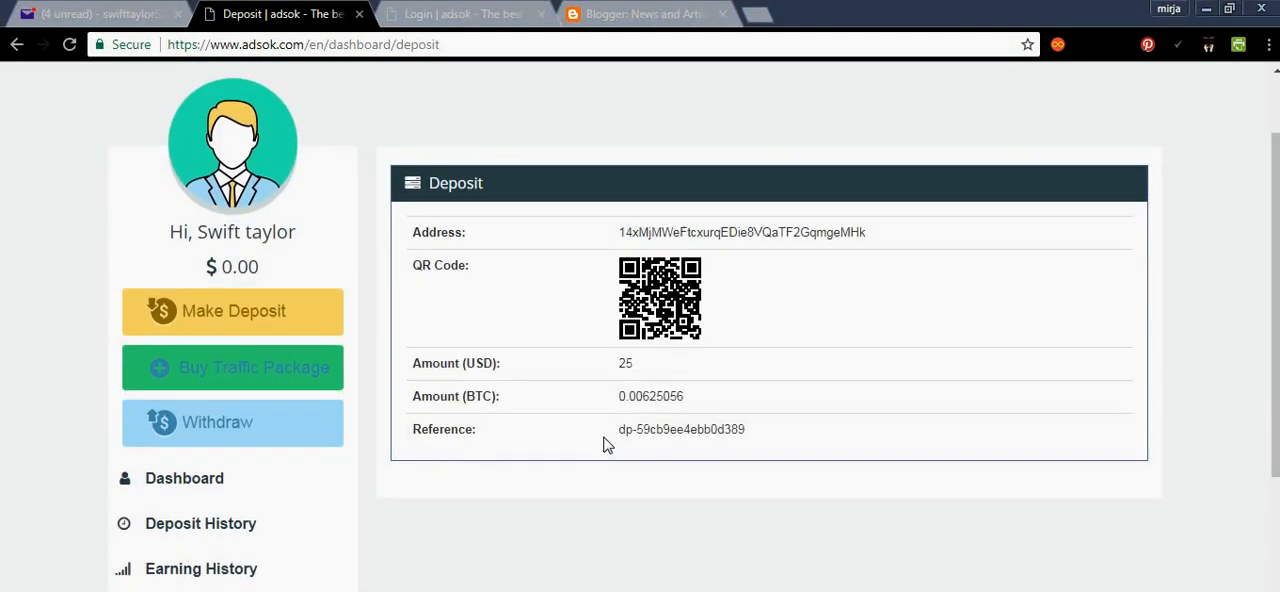
scroll(down, 3)
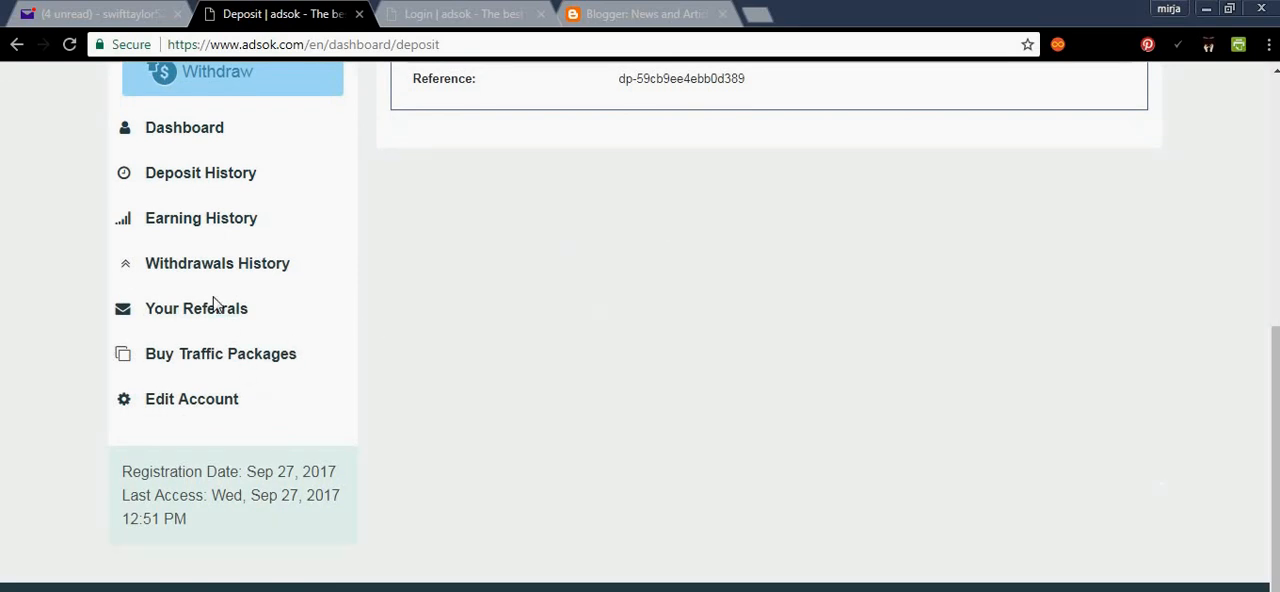
scroll(up, 3)
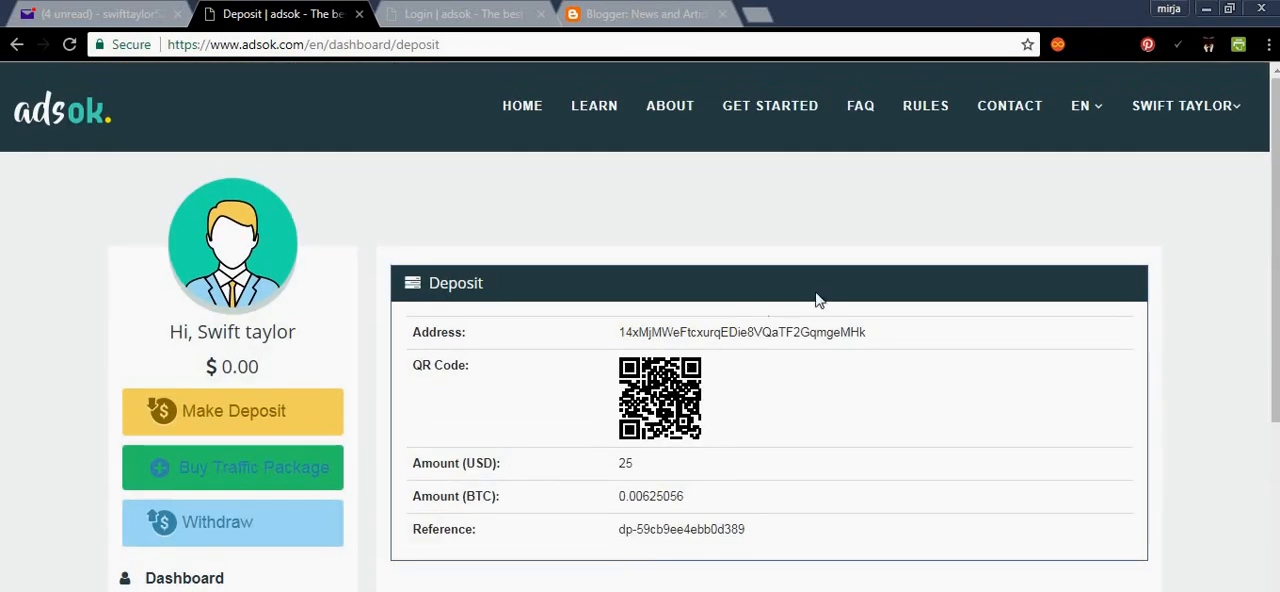
scroll(down, 3)
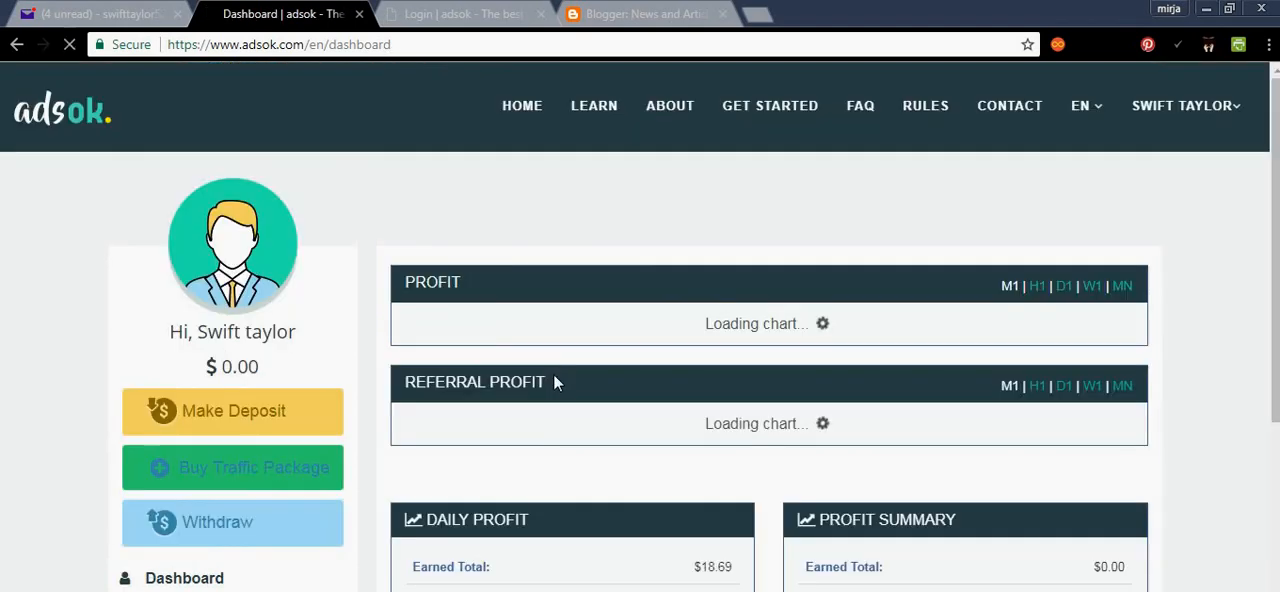
Step: Scroll down the dashboard toward the Your Referral Link URL
scroll(down, 3)
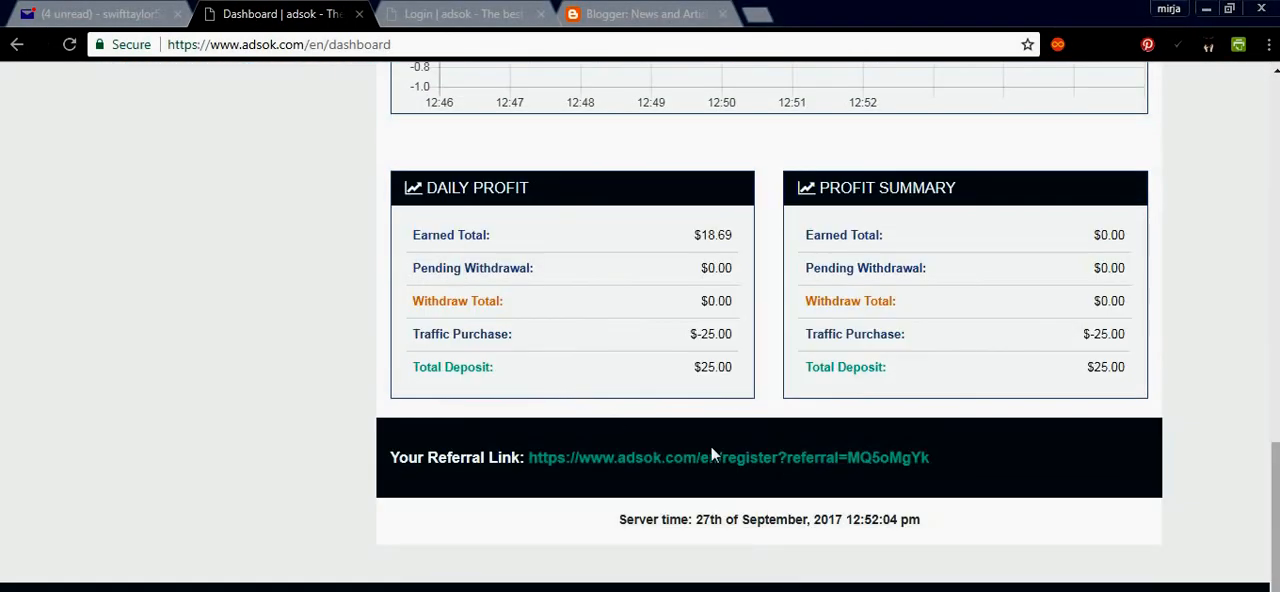
mouse_move(800, 416)
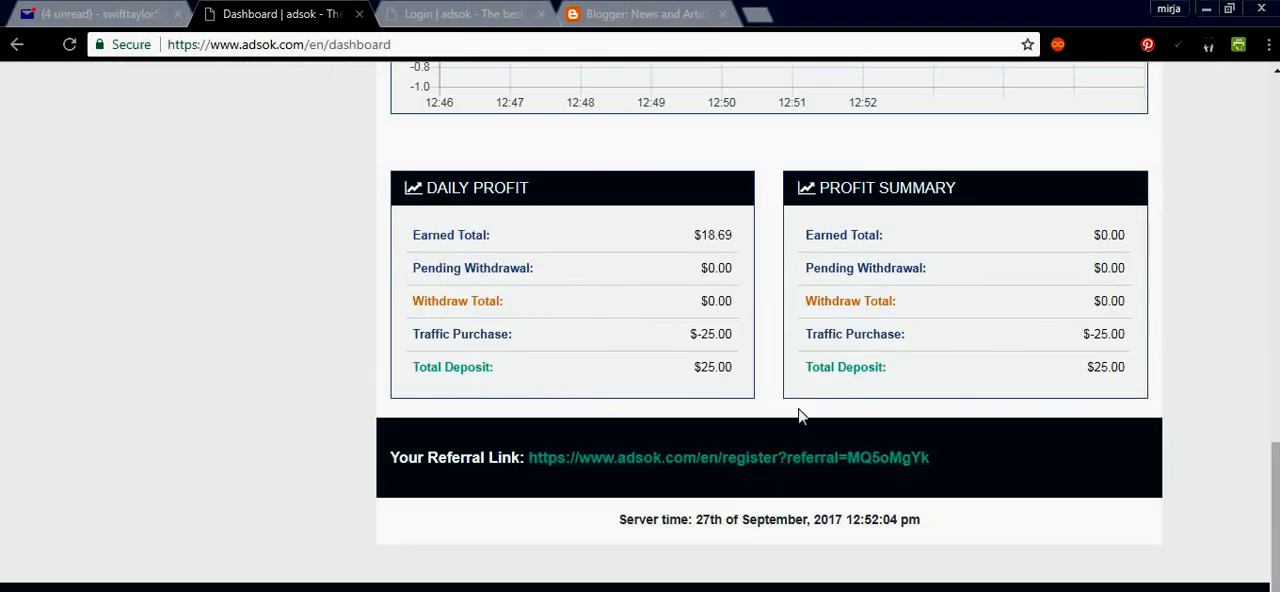
mouse_move(966, 460)
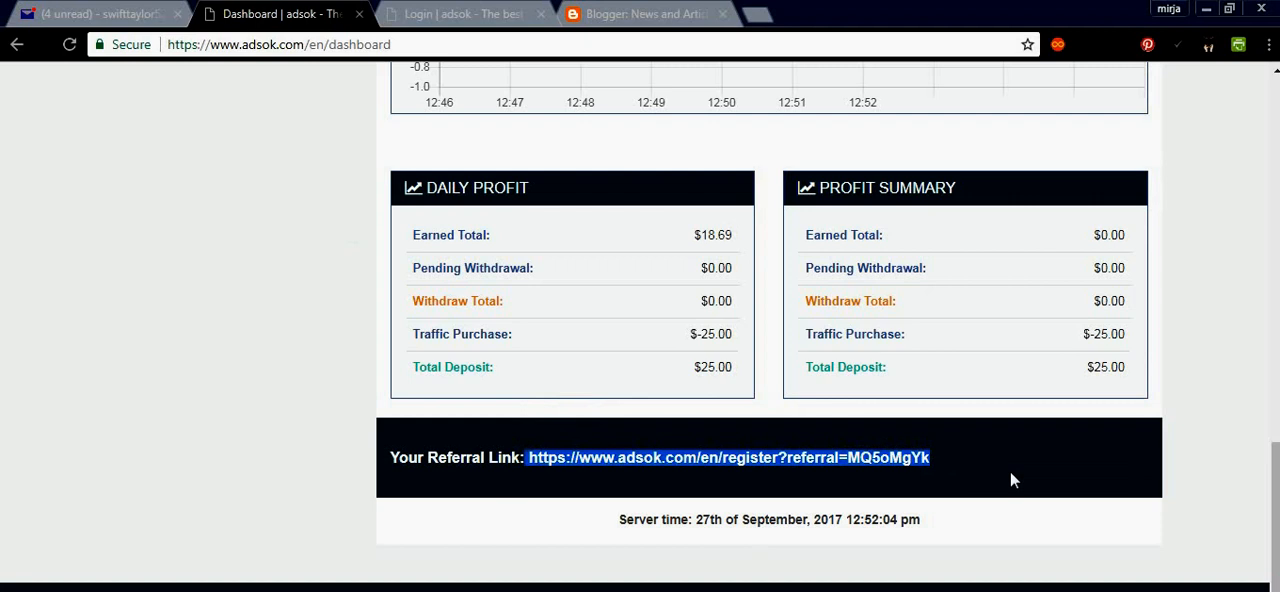
mouse_move(968, 505)
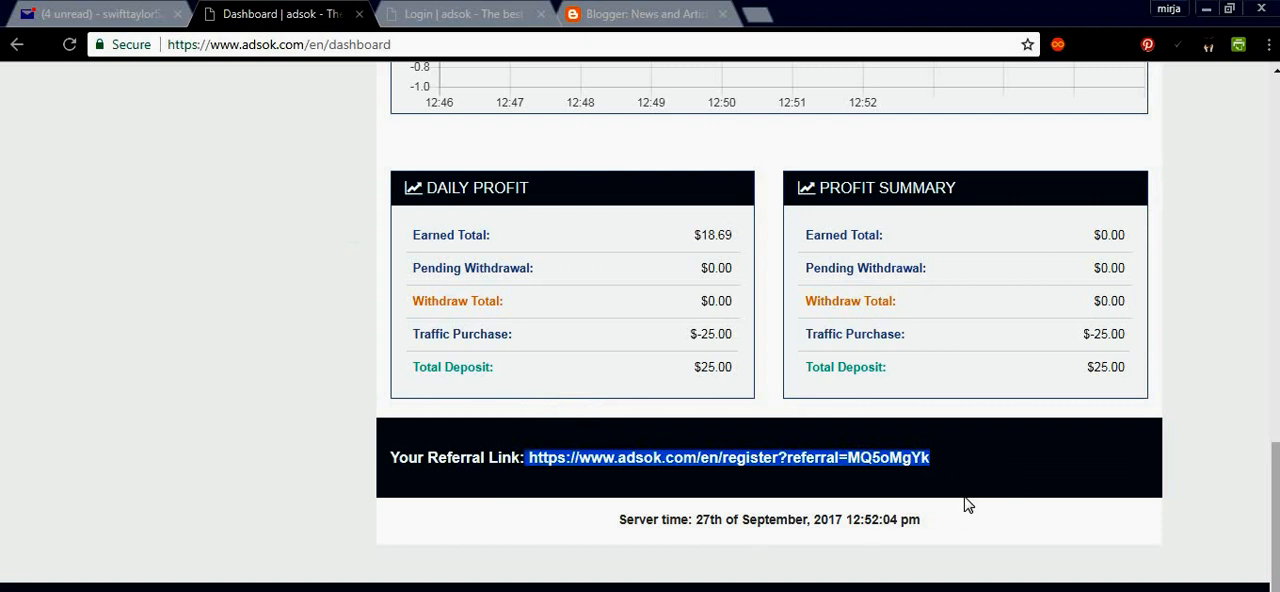
mouse_move(835, 477)
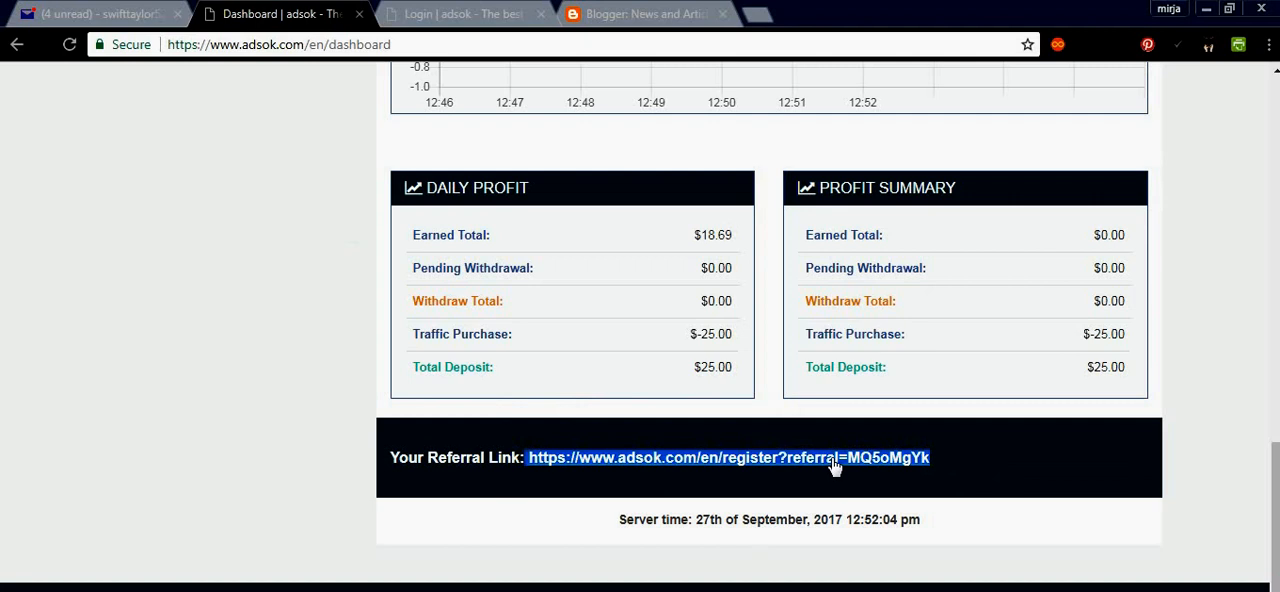
mouse_move(827, 483)
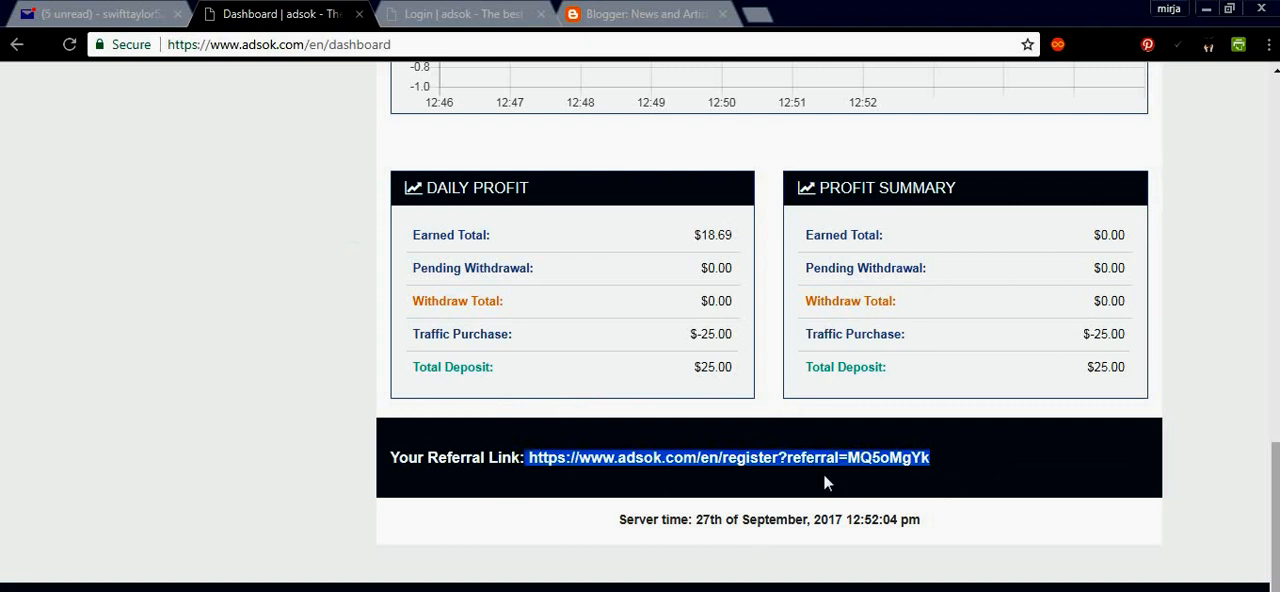